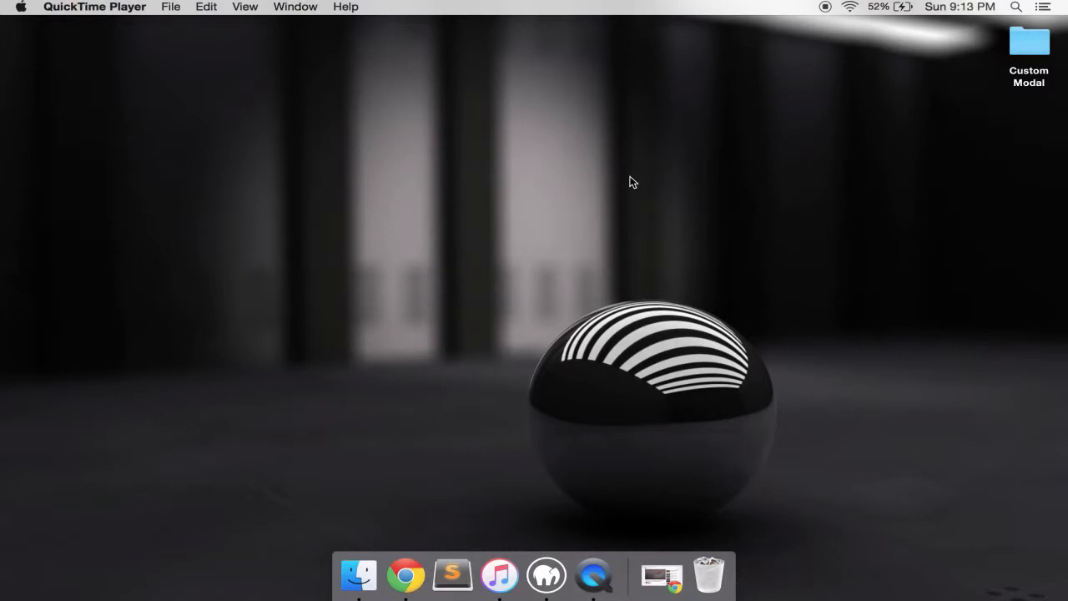
mouse_move(1055, 50)
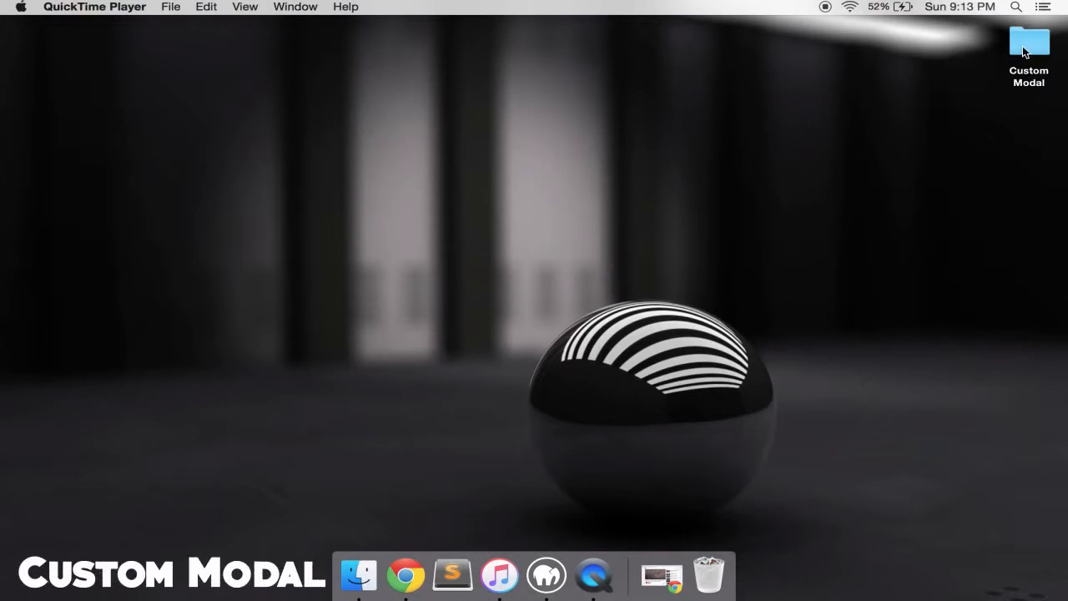
- Open the Custom Modal project folder from the desktop
double_click(1029, 42)
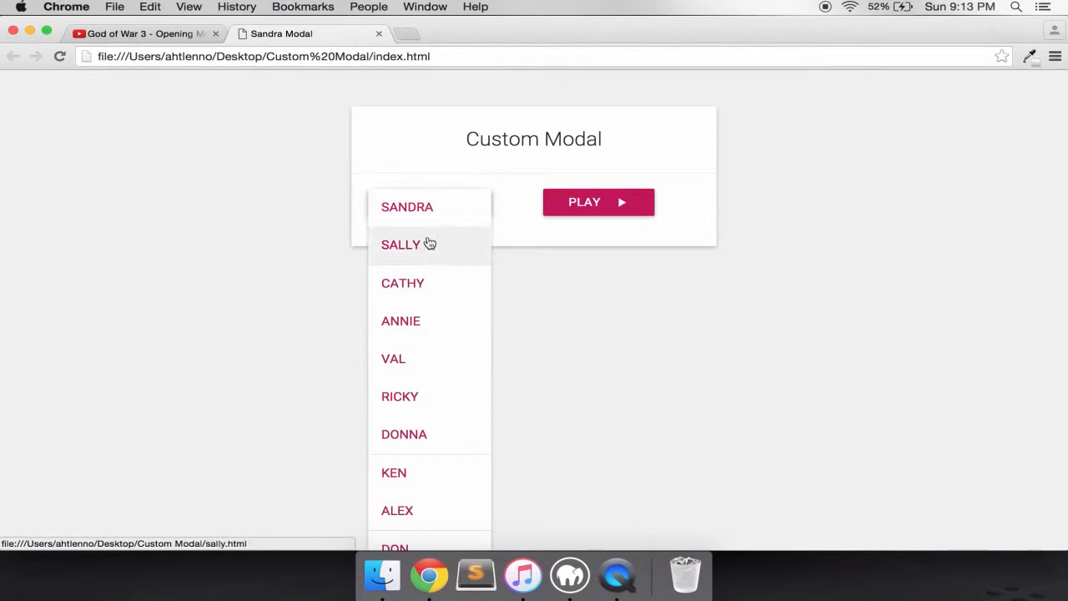
- Open and close the sticky modal, then pick Annie and Don from the name list
click(598, 202)
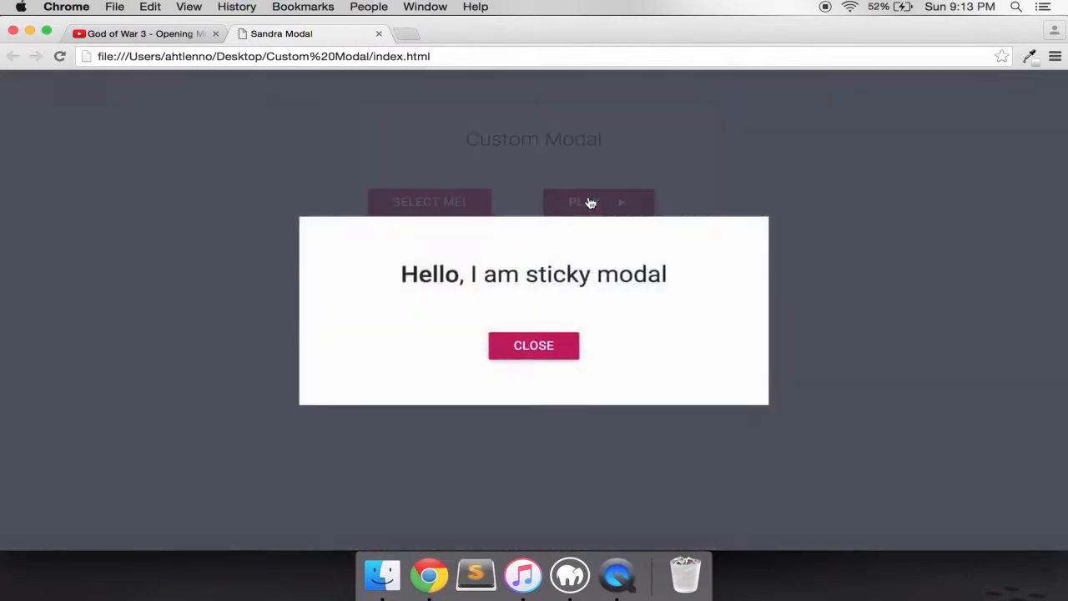
click(533, 345)
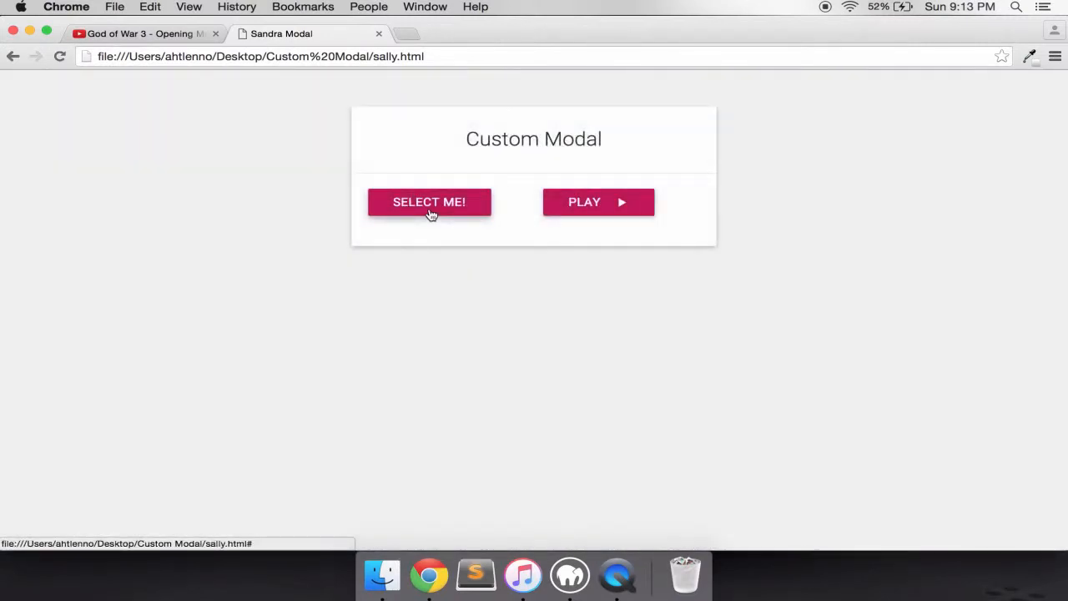
click(429, 202)
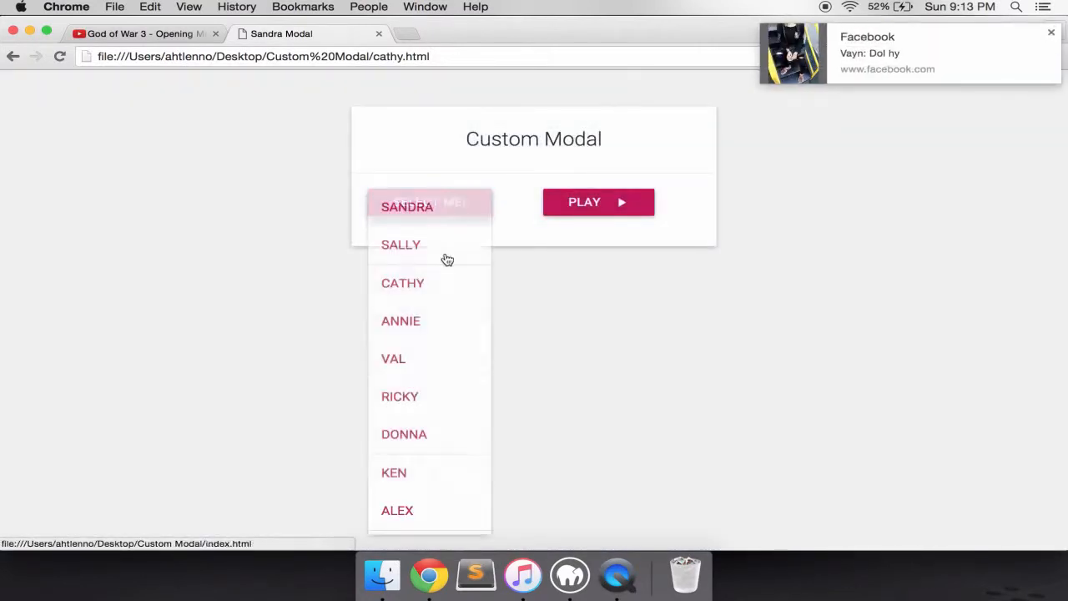
click(401, 321)
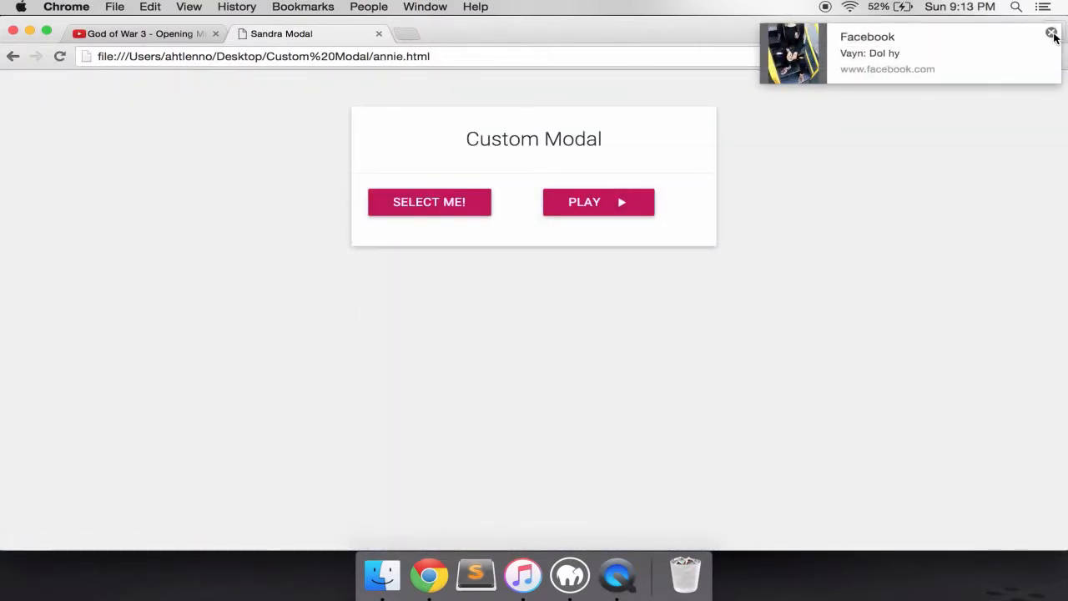
click(598, 202)
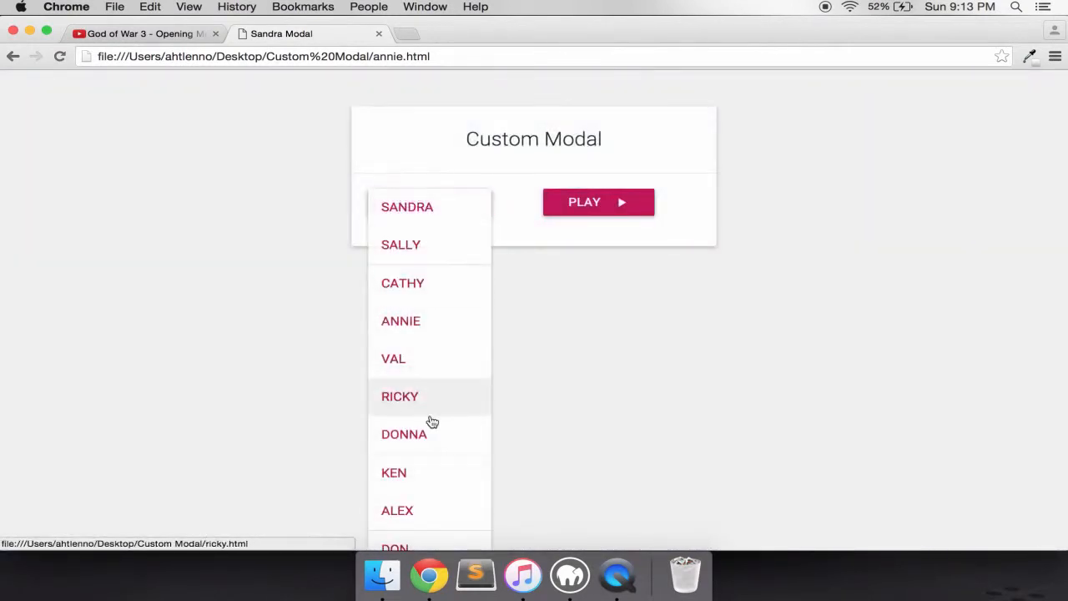
scroll(down, 3)
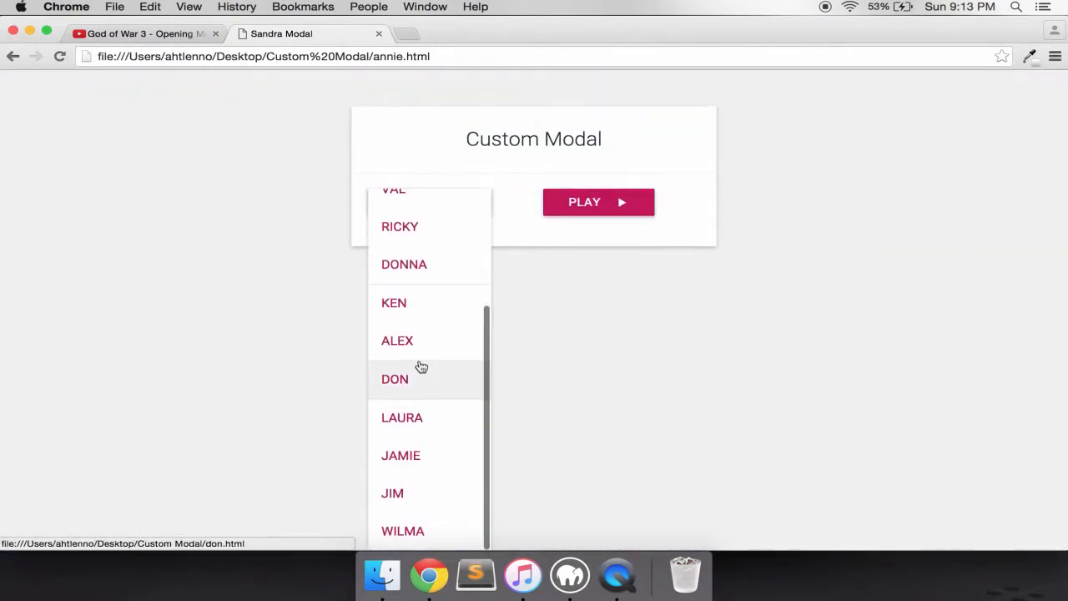
click(395, 378)
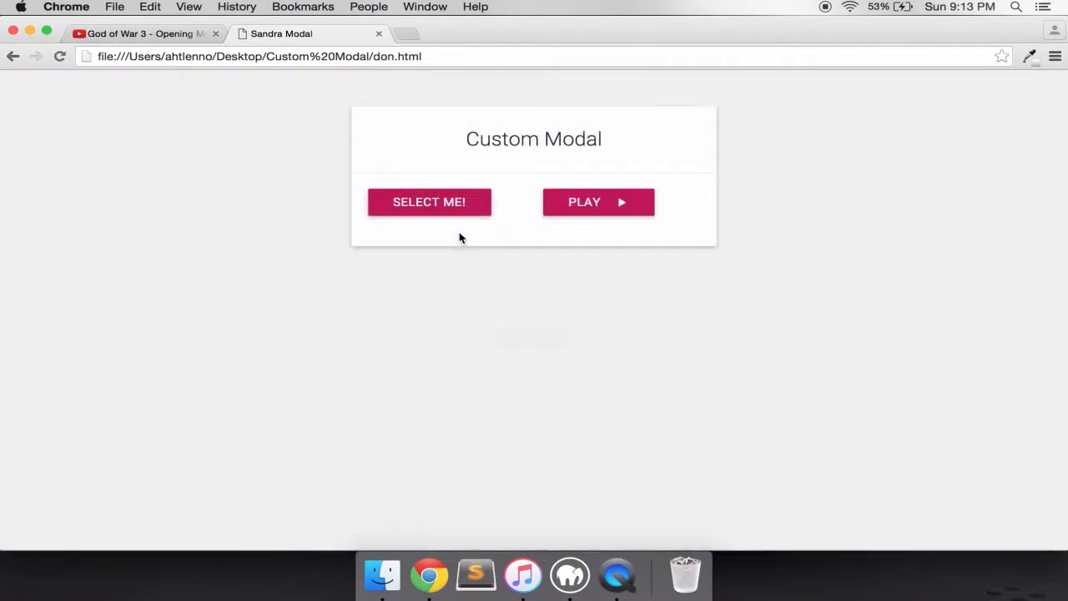
- Visit the Wilma, Val and Jamie name pages from the dropdown
click(429, 201)
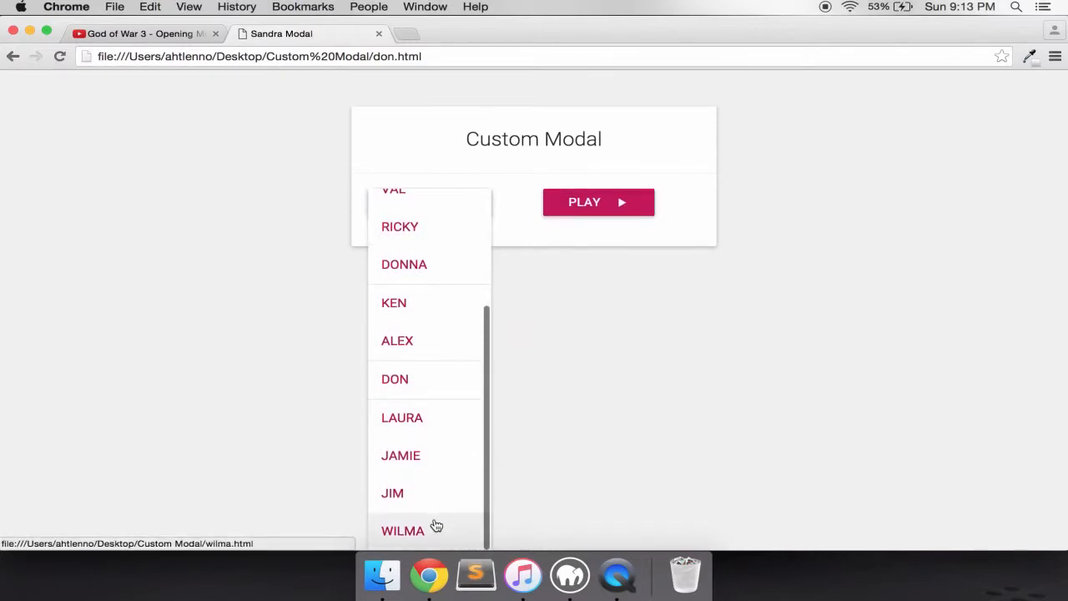
click(402, 530)
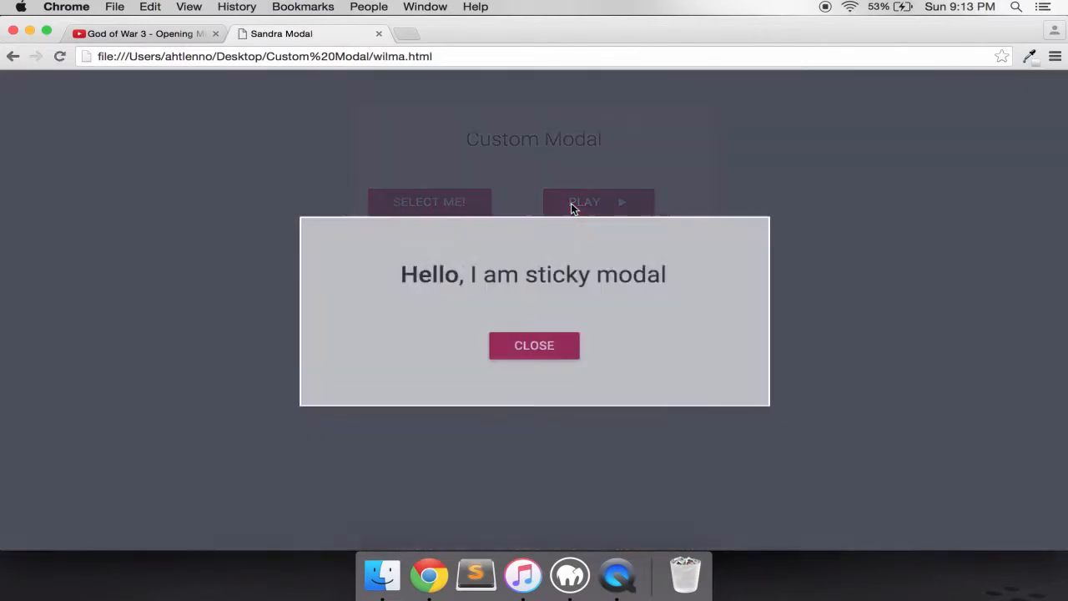
click(533, 344)
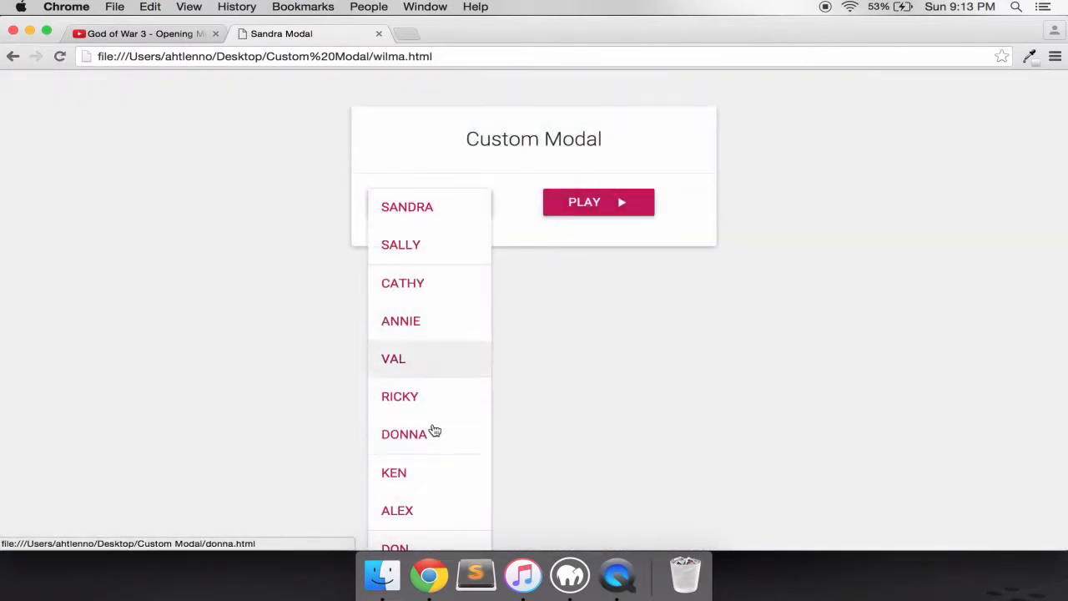
click(392, 358)
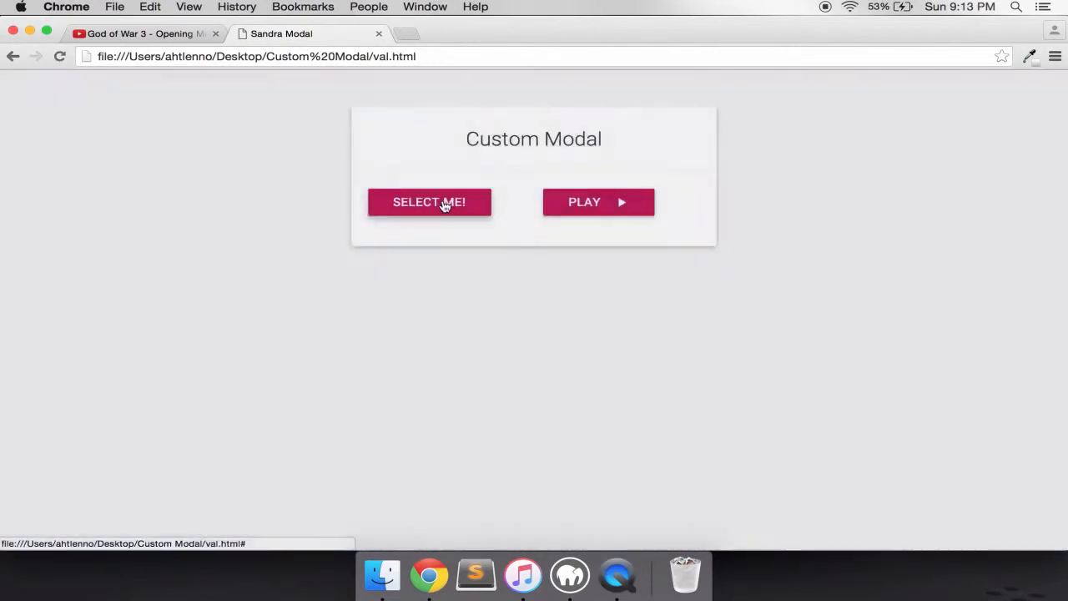
click(429, 202)
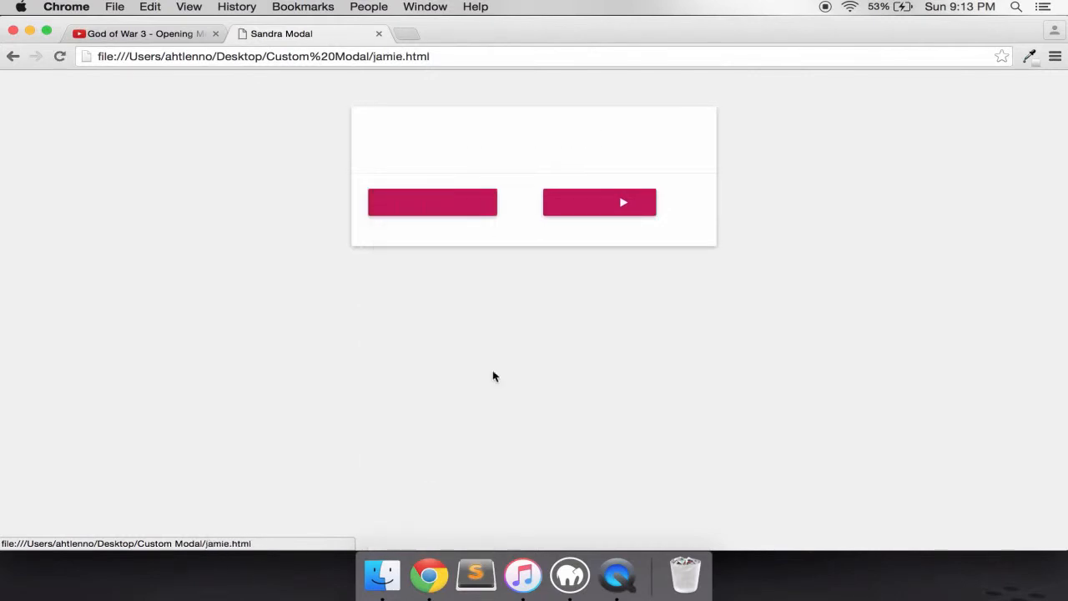
- Reopen and close the sticky modal, then browse the name list again
click(431, 201)
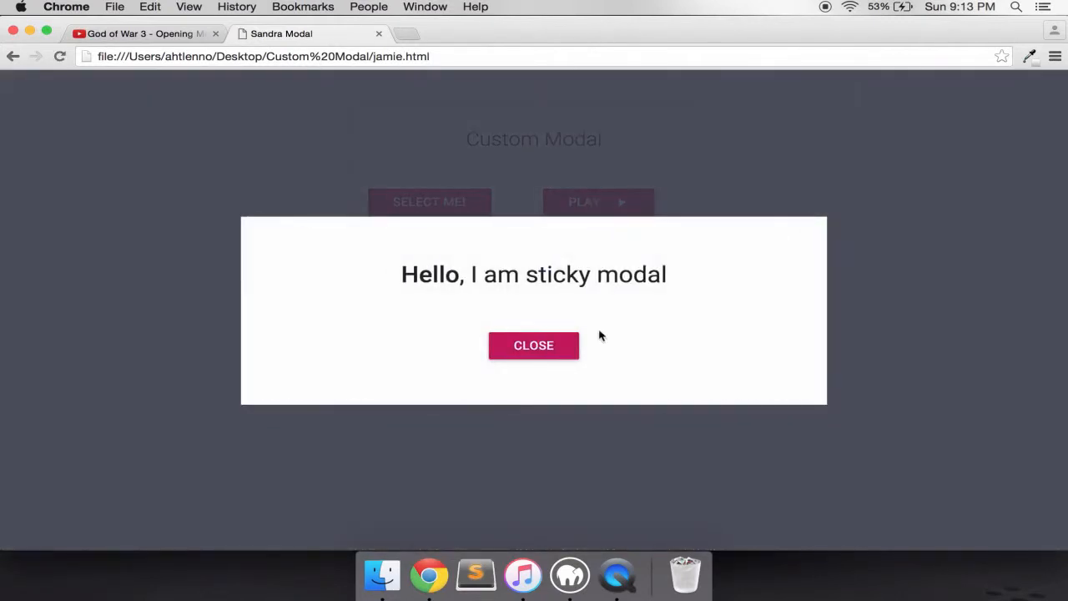
click(533, 345)
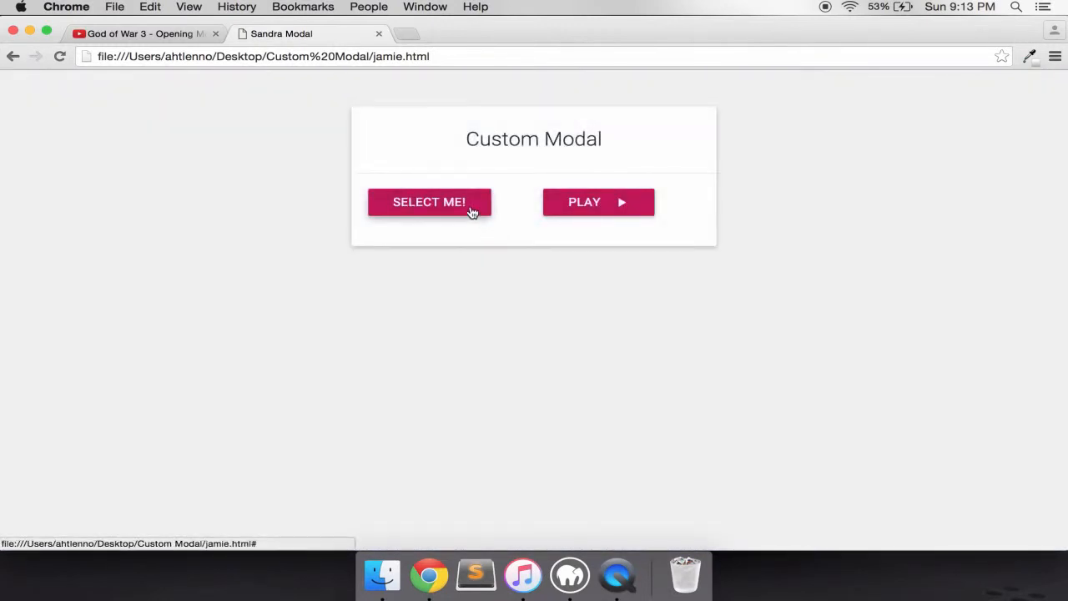
click(429, 202)
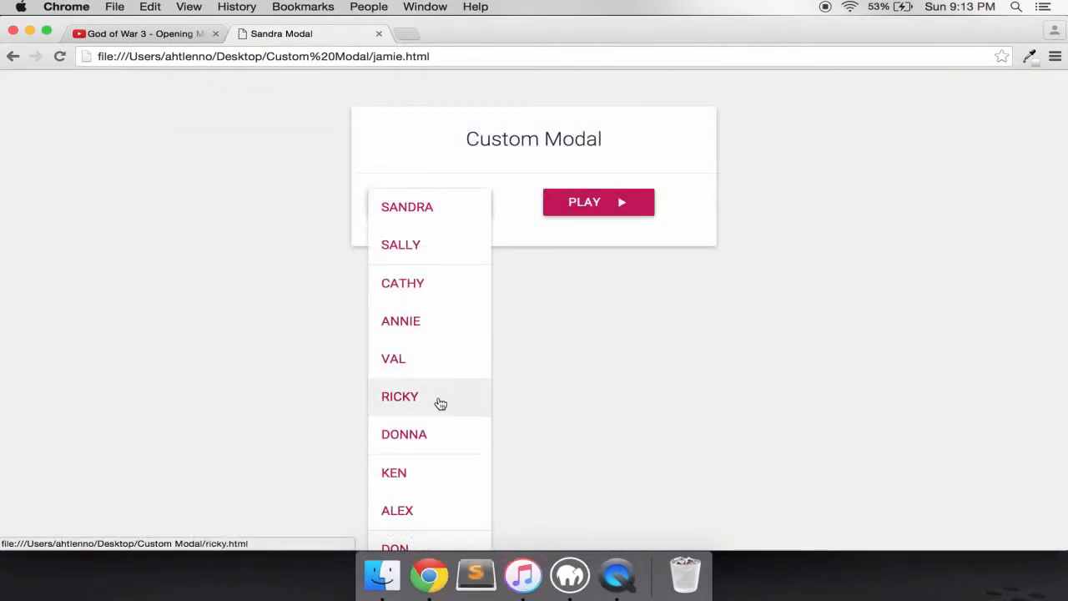
scroll(down, 3)
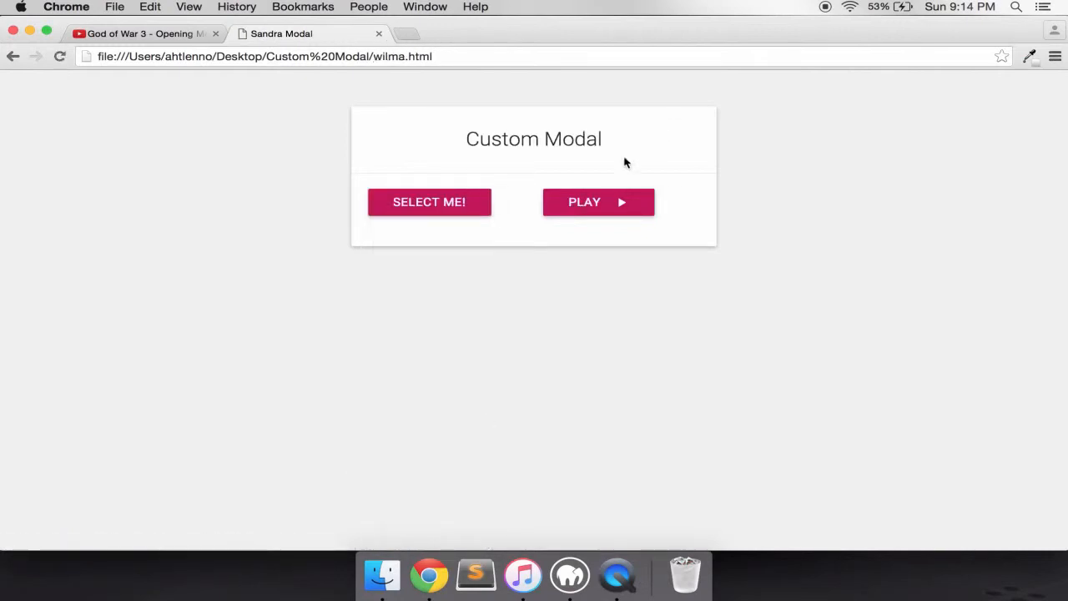
click(429, 202)
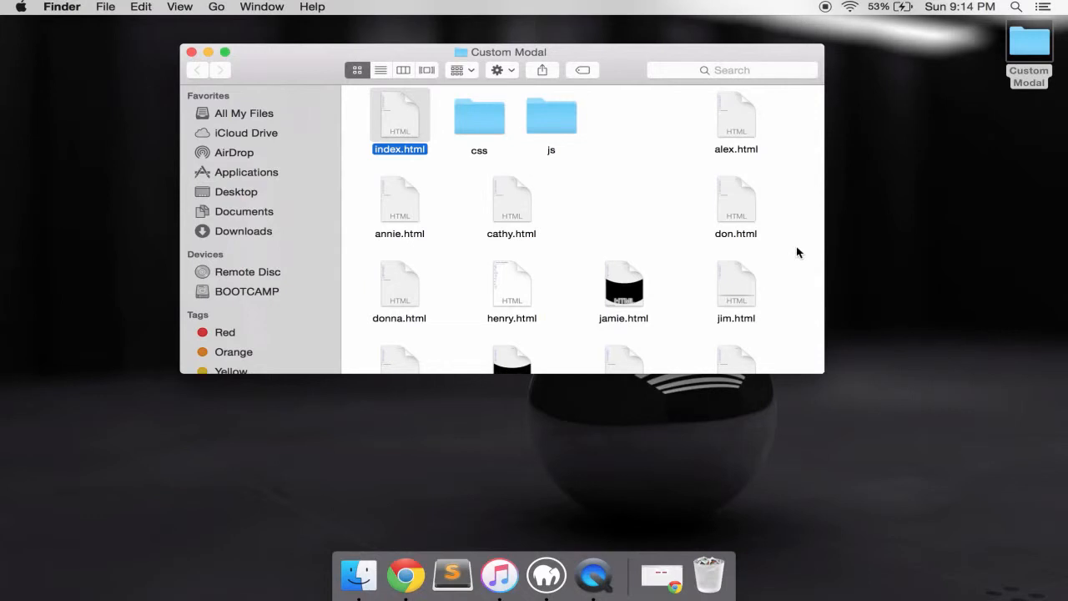
mouse_move(697, 202)
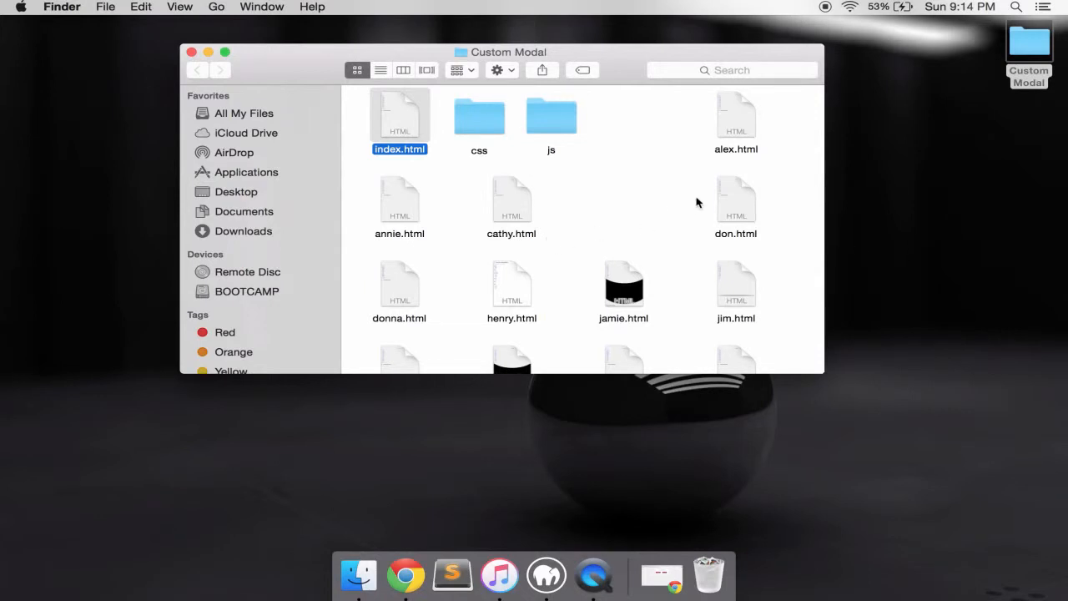
- Scroll through the Custom Modal project files, then bring up Sublime Text with an empty document
scroll(down, 3)
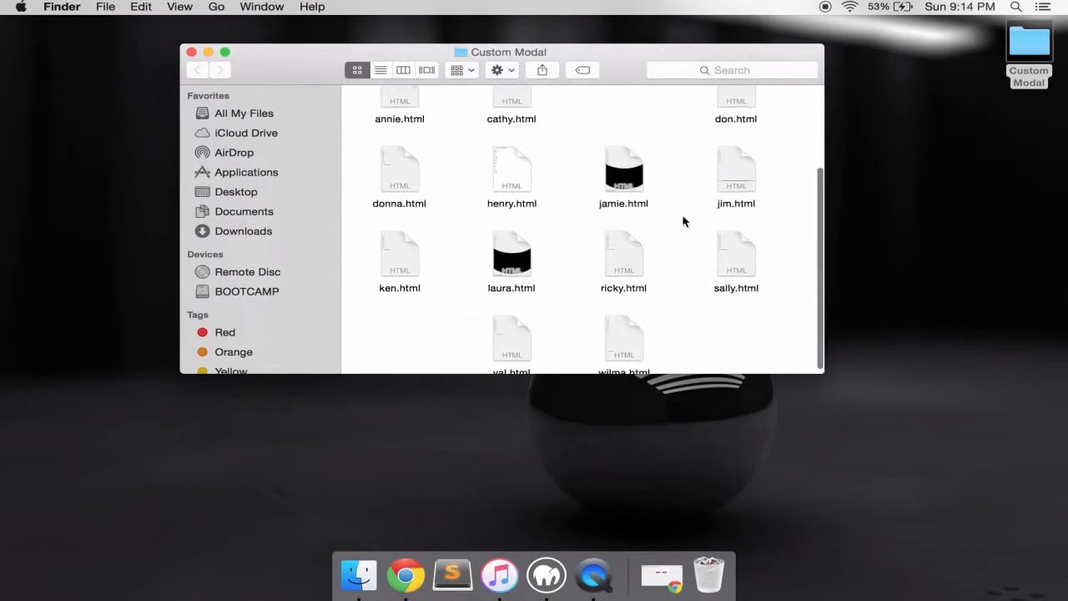
scroll(down, 3)
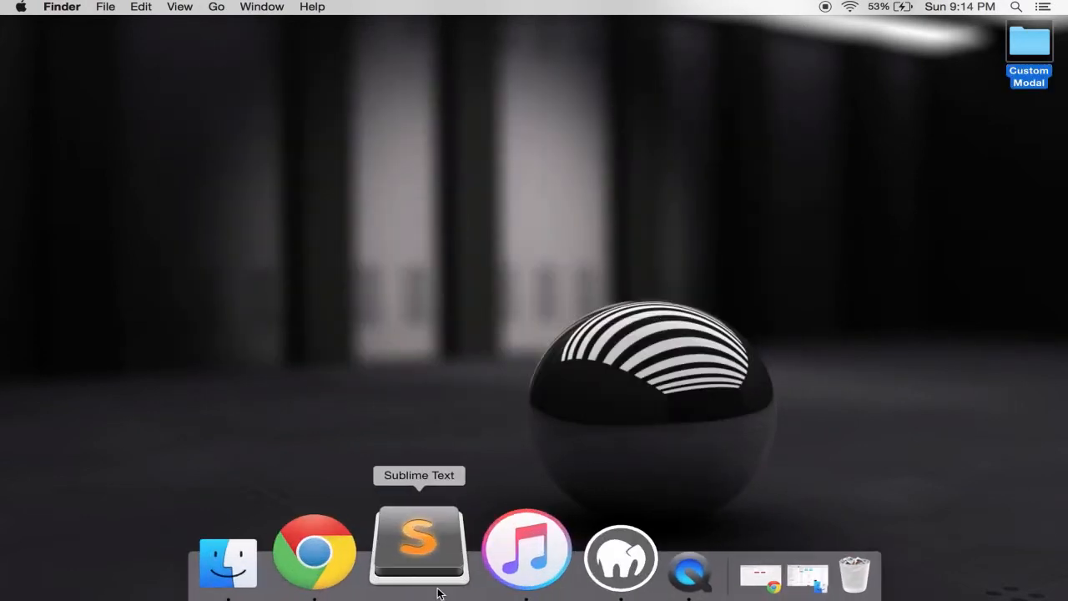
click(105, 7)
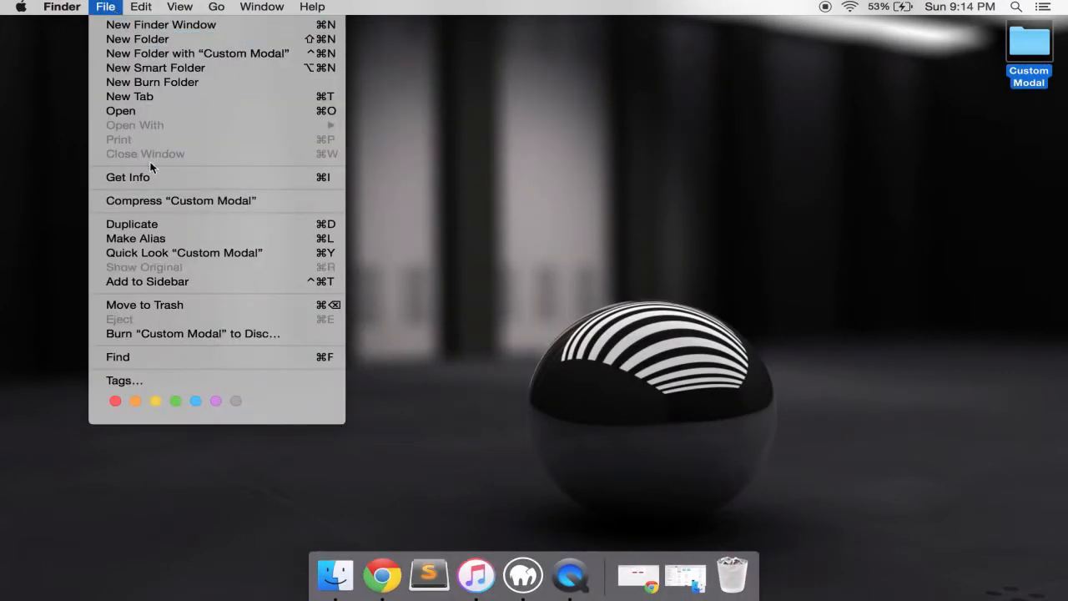
mouse_move(127, 176)
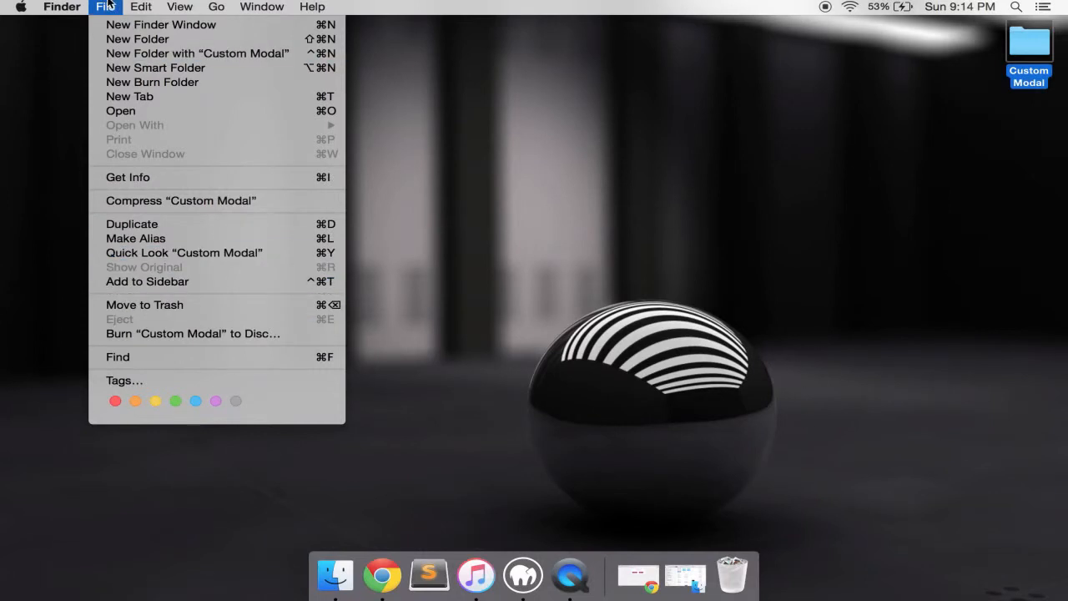
click(428, 574)
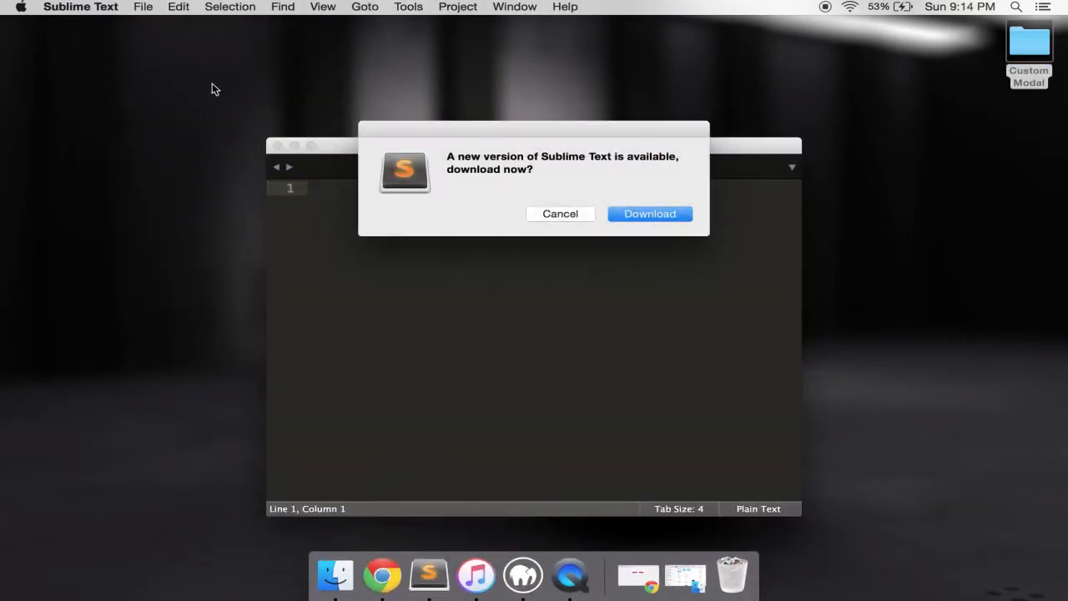
- Save the untitled file as index.html in a new Desktop folder 'Modal', titling the page Modal
click(142, 7)
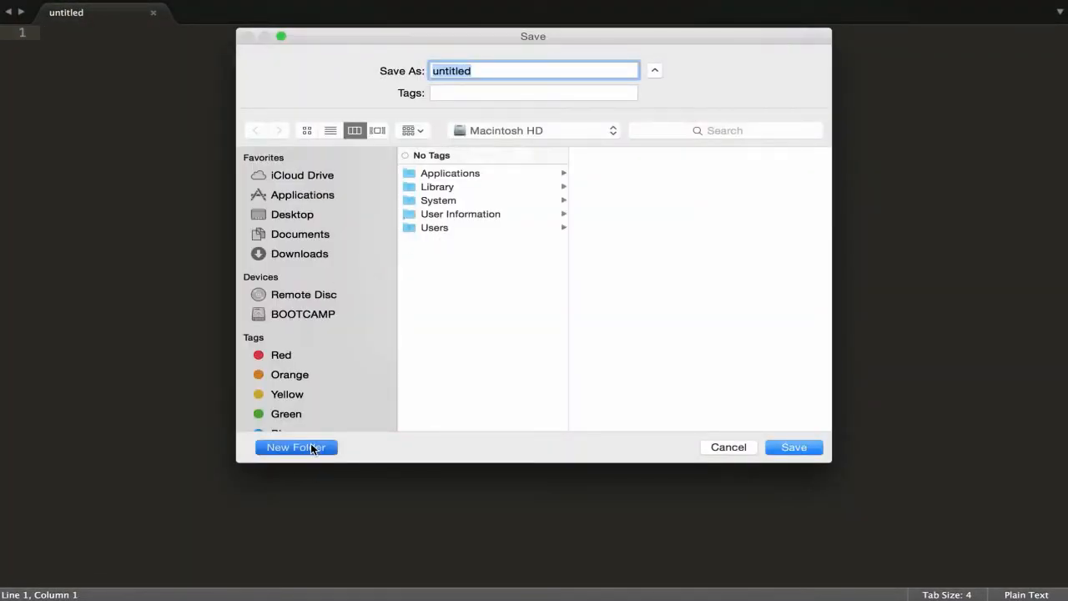
mouse_move(376, 202)
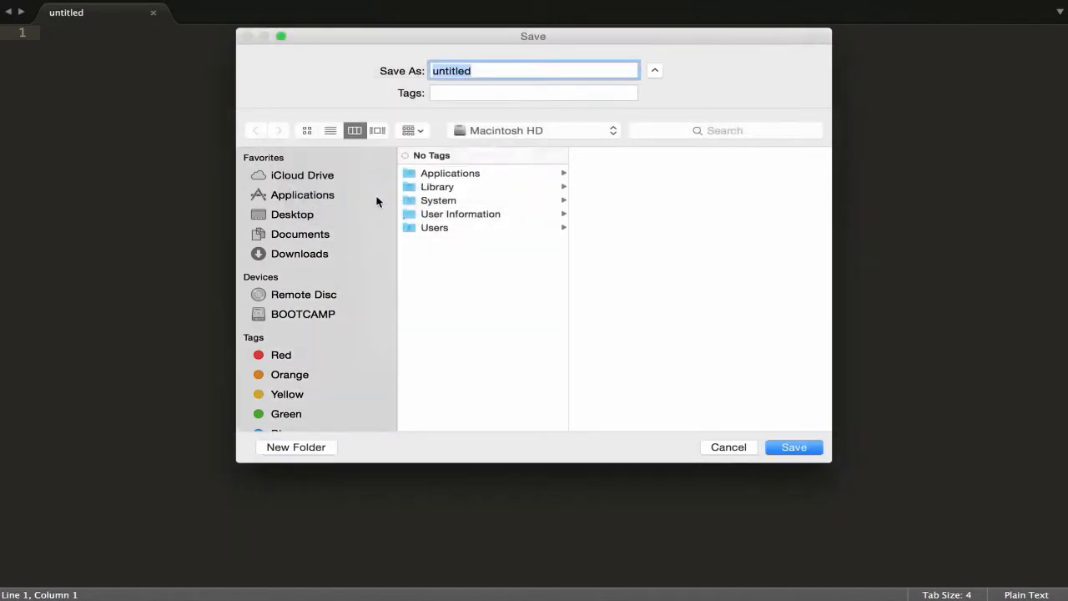
click(291, 215)
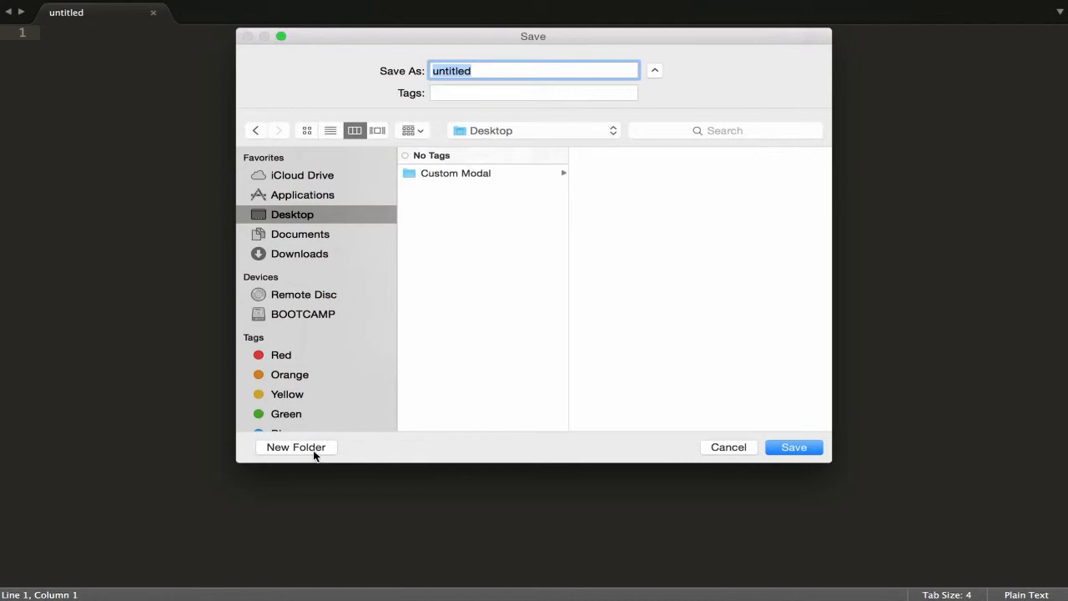
click(296, 446)
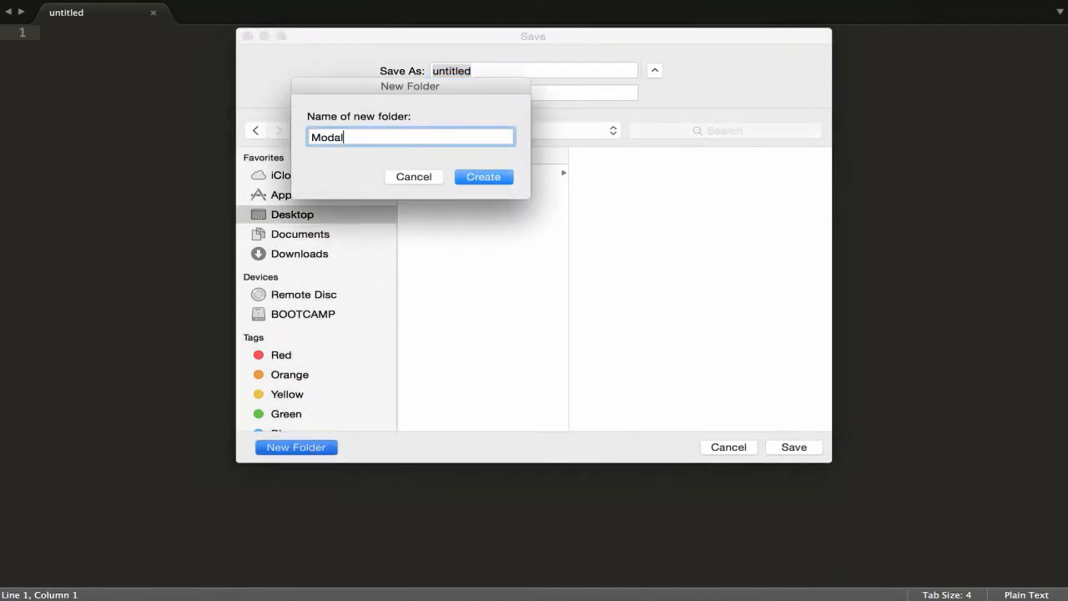
click(483, 176)
text(index.html)
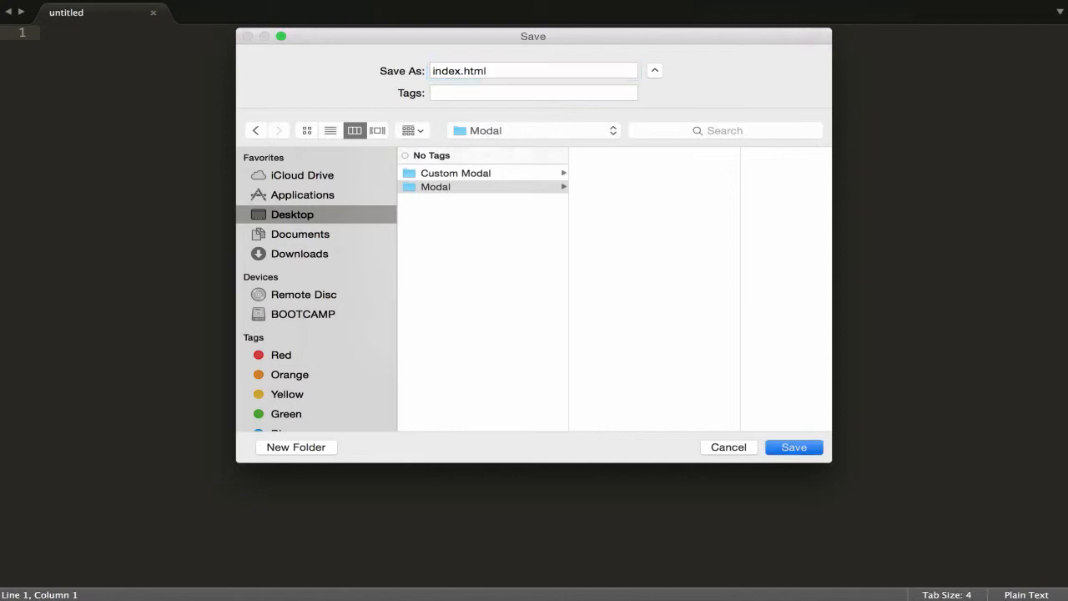
click(792, 446)
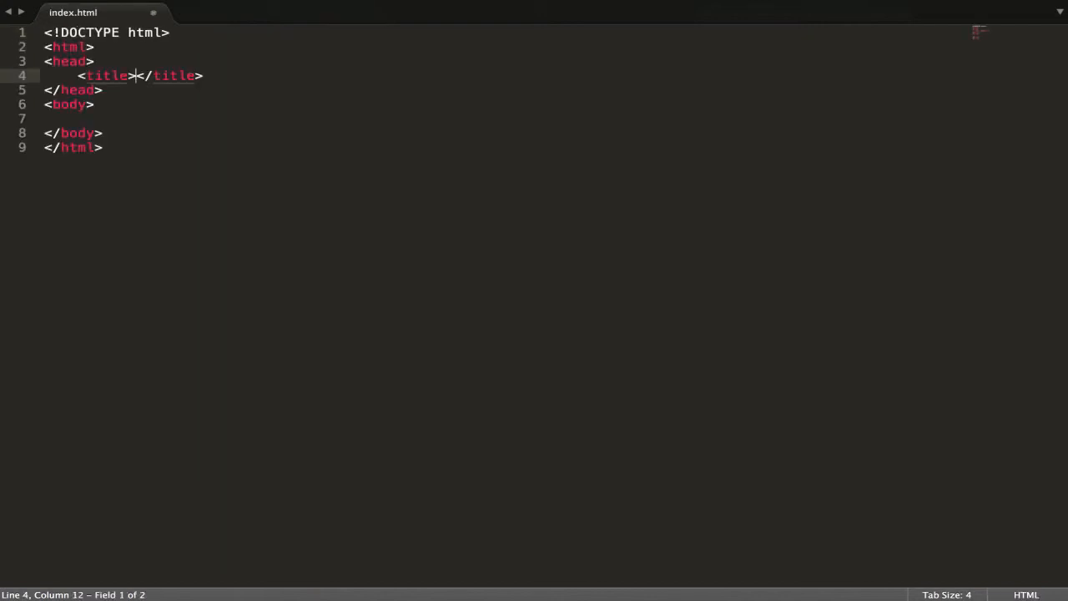
text(Modal)
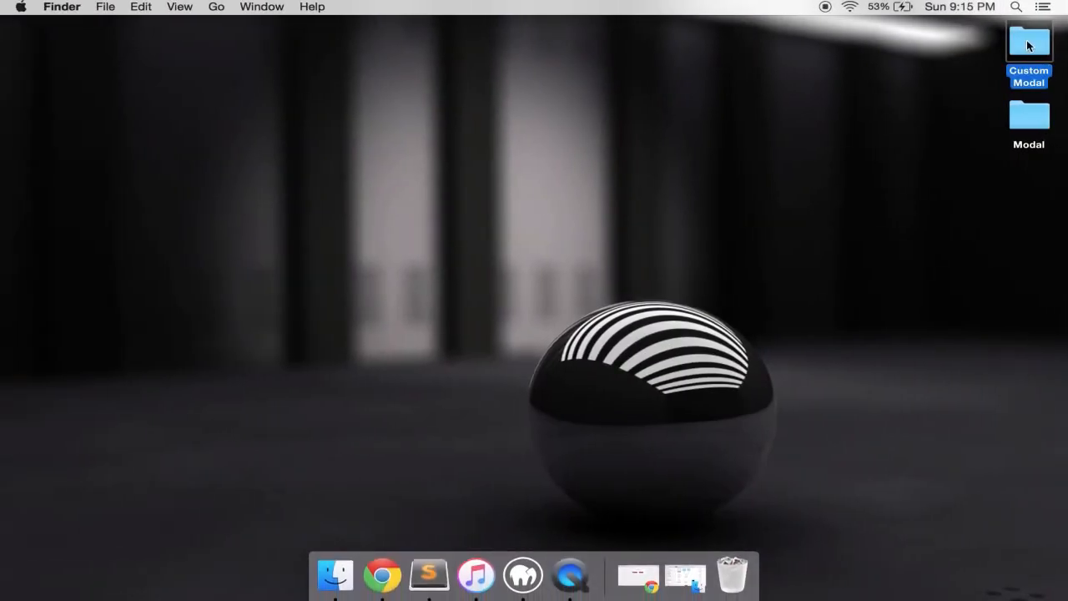
- Open Custom Modal and inspect its js and css folders
double_click(1028, 40)
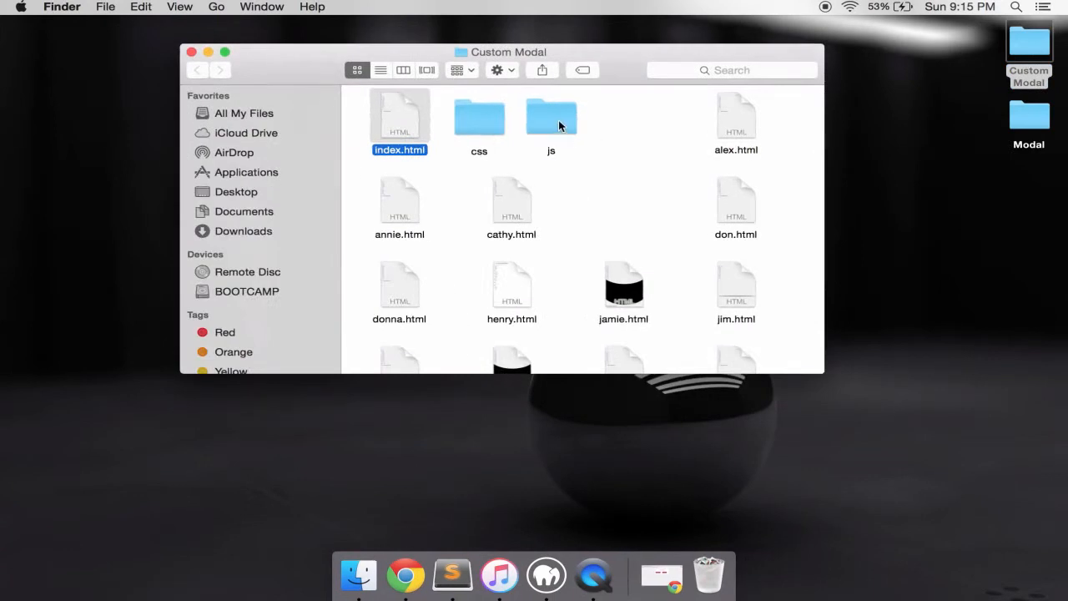
double_click(550, 116)
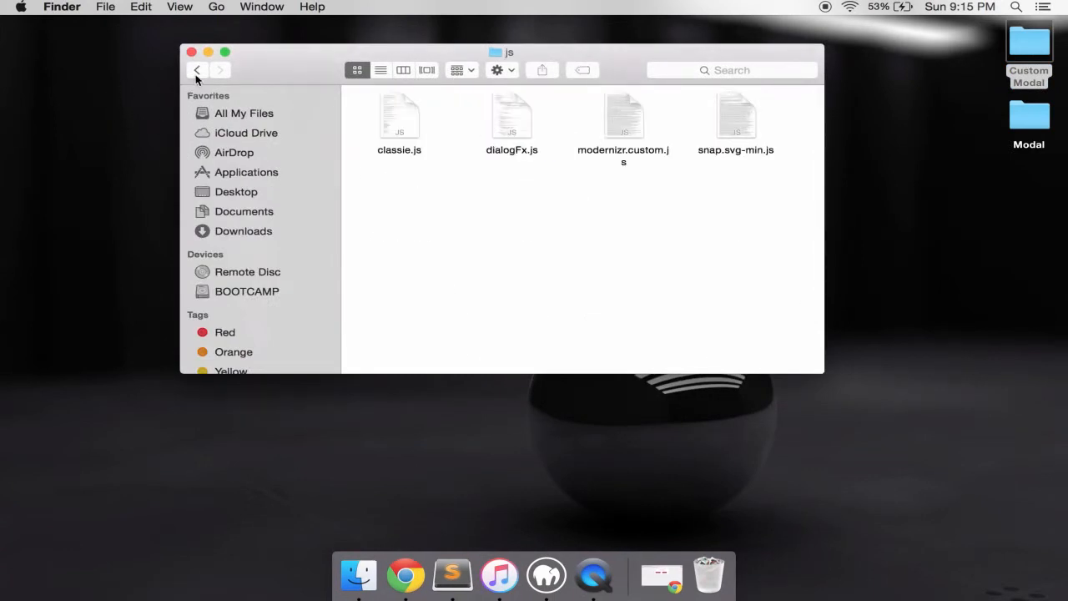
click(196, 69)
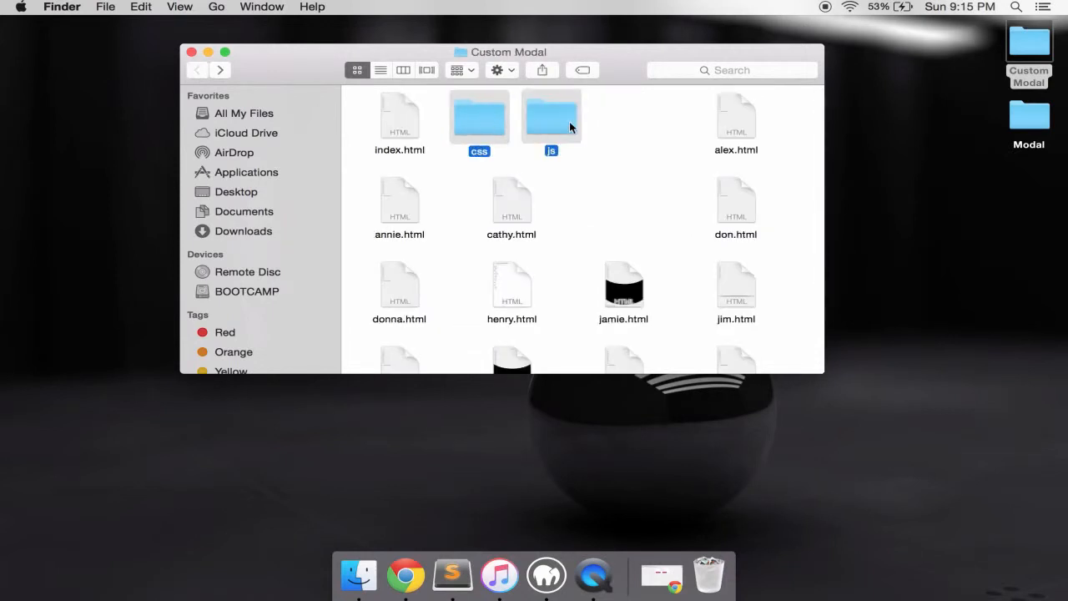
double_click(550, 117)
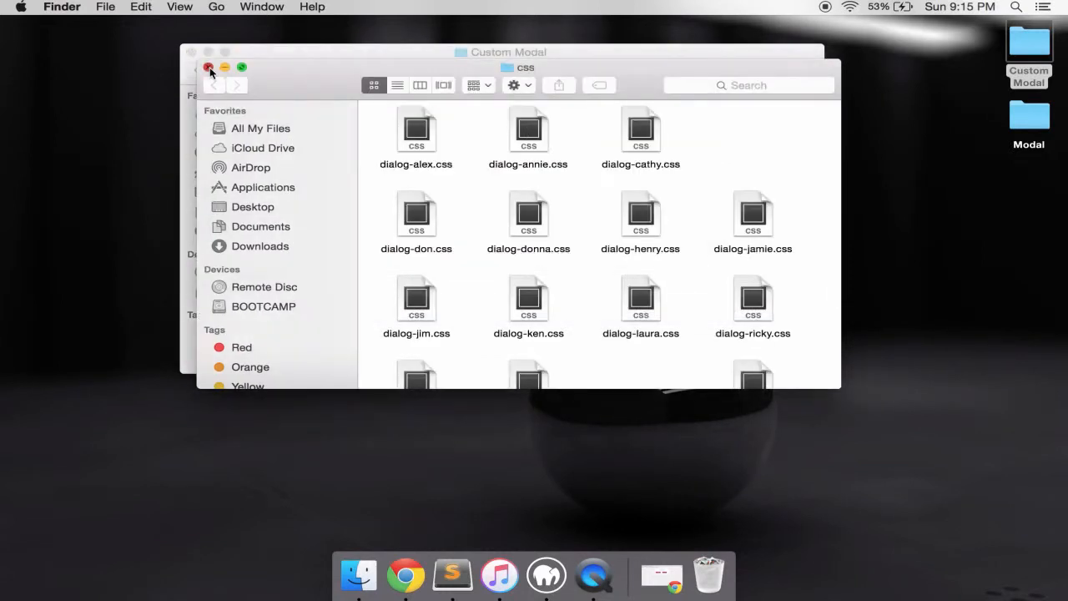
click(208, 68)
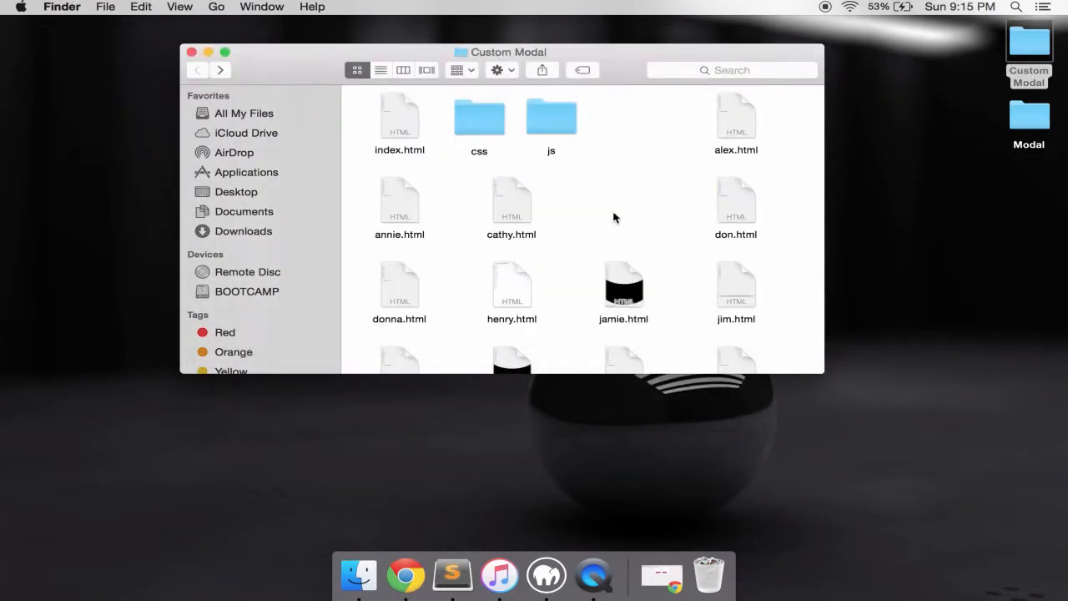
- Copy the js and css folders into the Modal folder
right_click(550, 117)
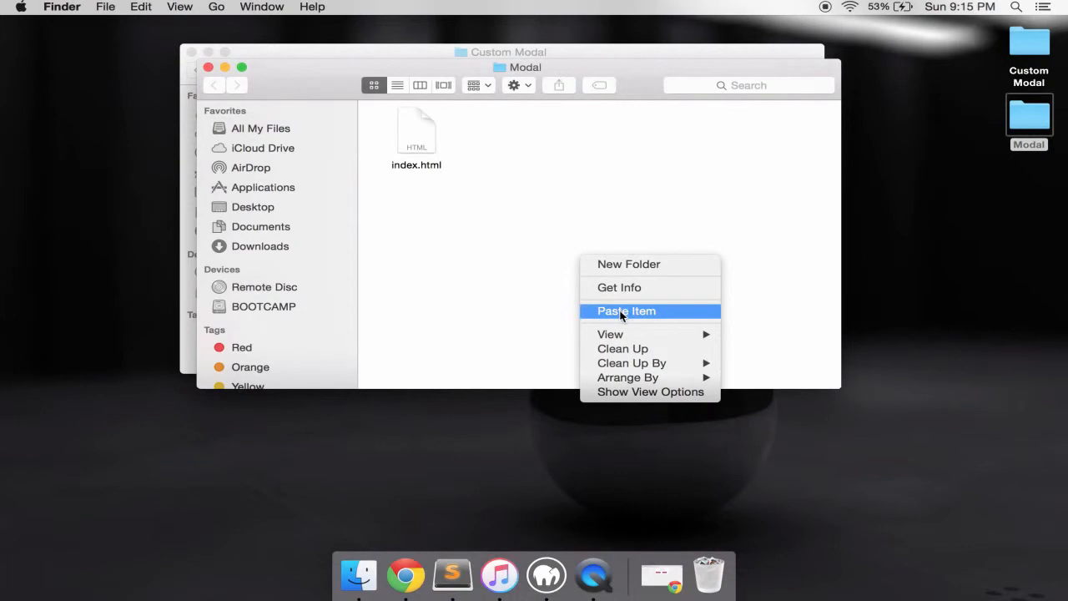
click(626, 310)
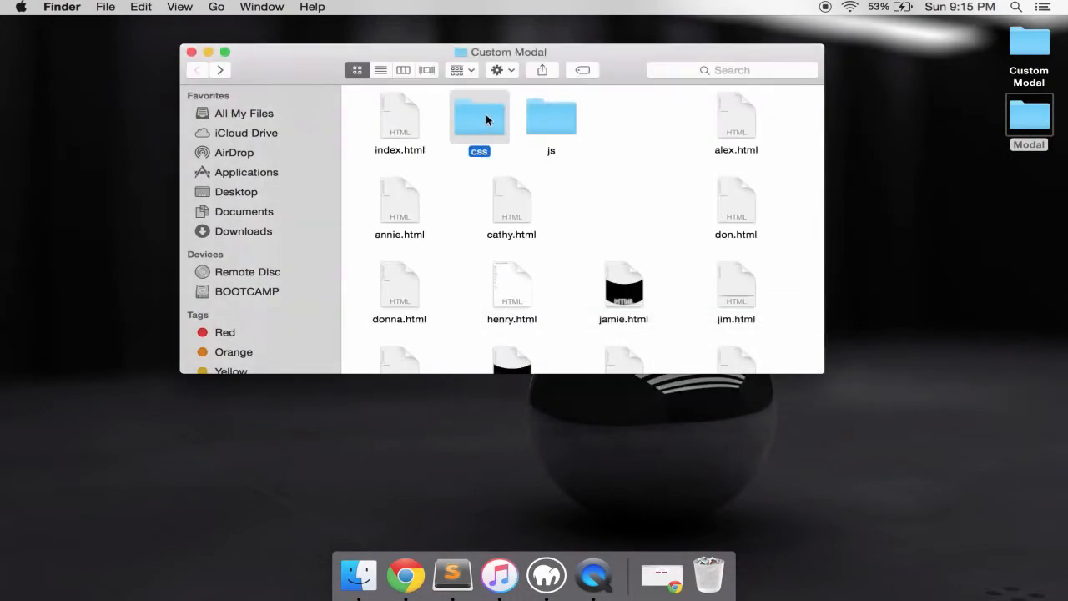
double_click(479, 117)
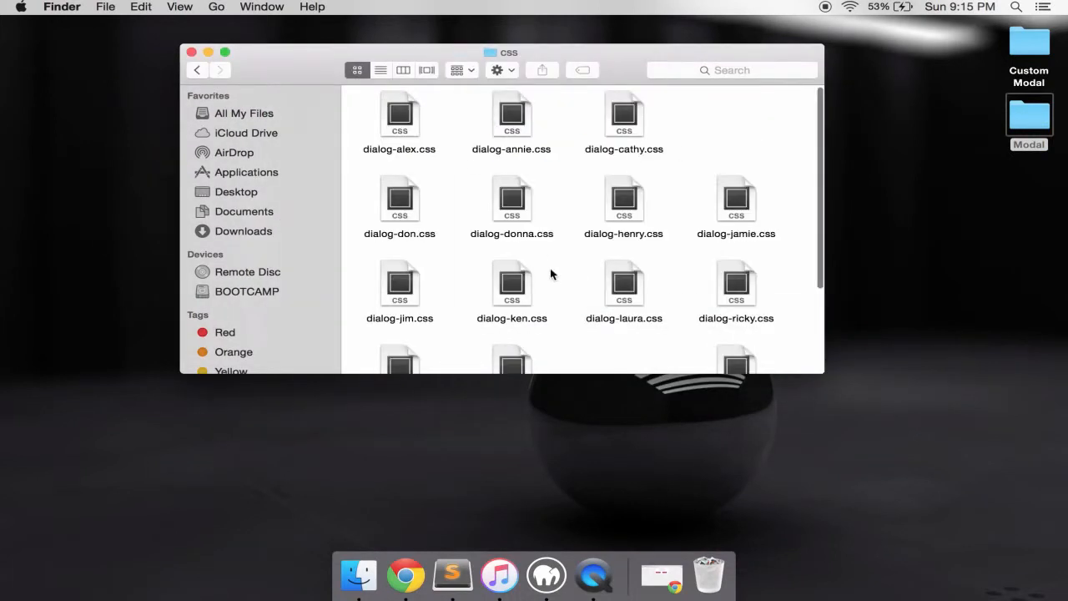
scroll(down, 3)
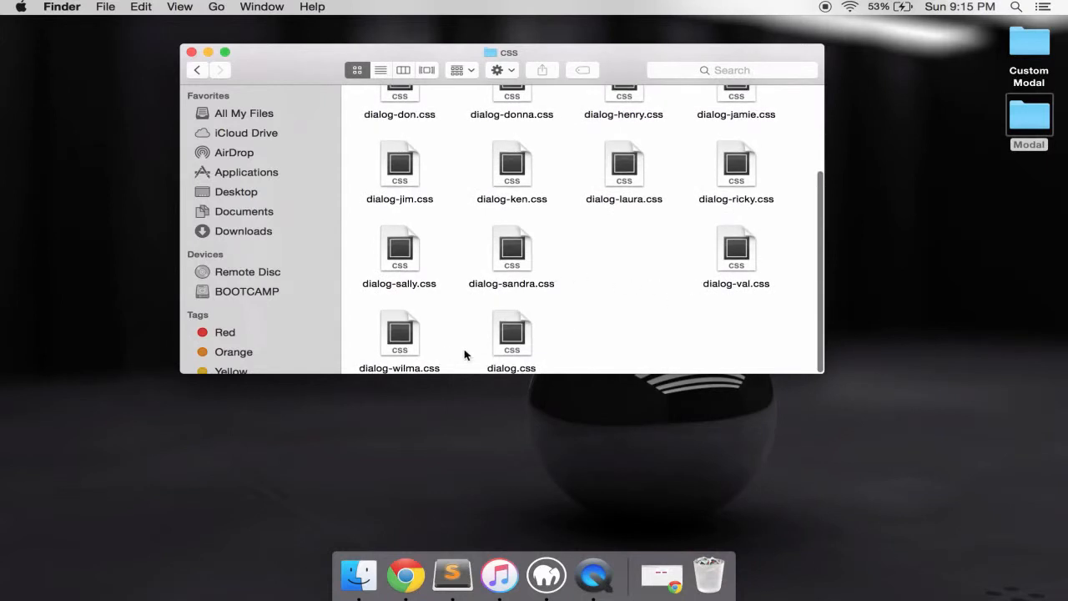
right_click(398, 332)
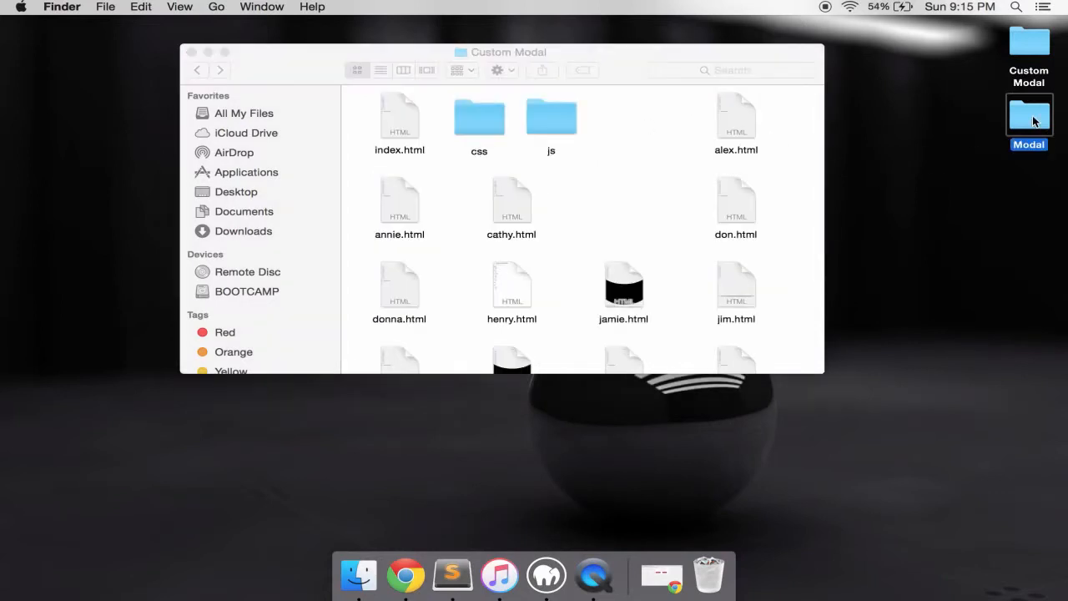
right_click(642, 233)
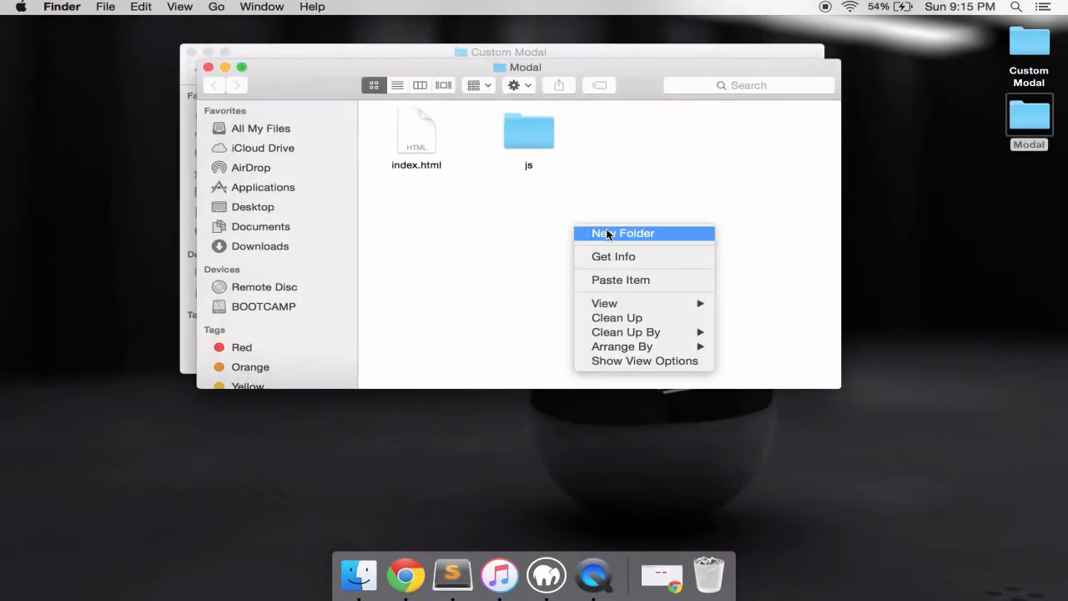
click(622, 232)
text(css)
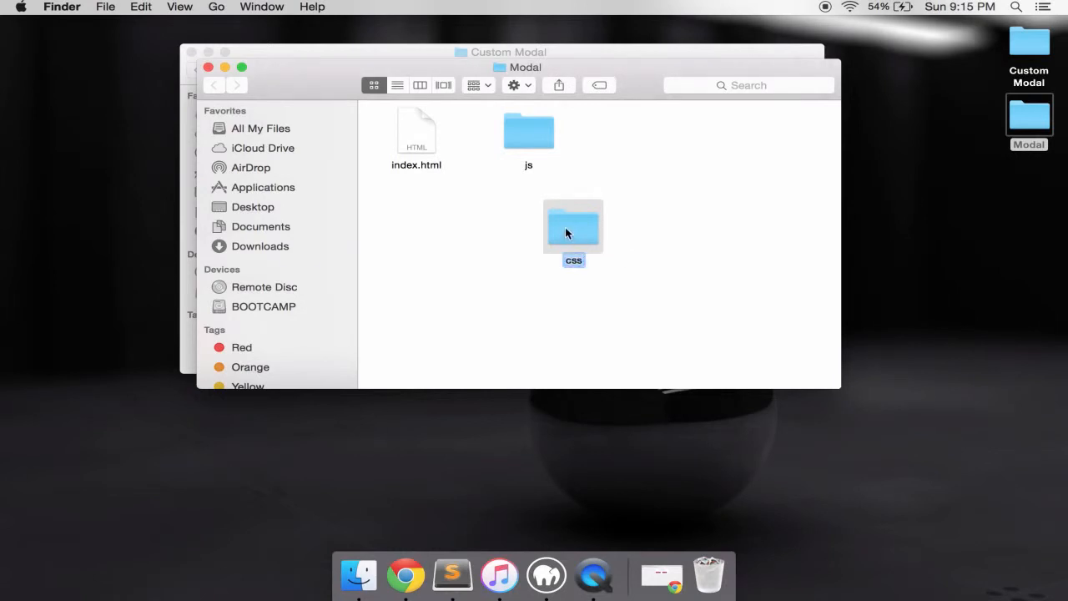
double_click(573, 225)
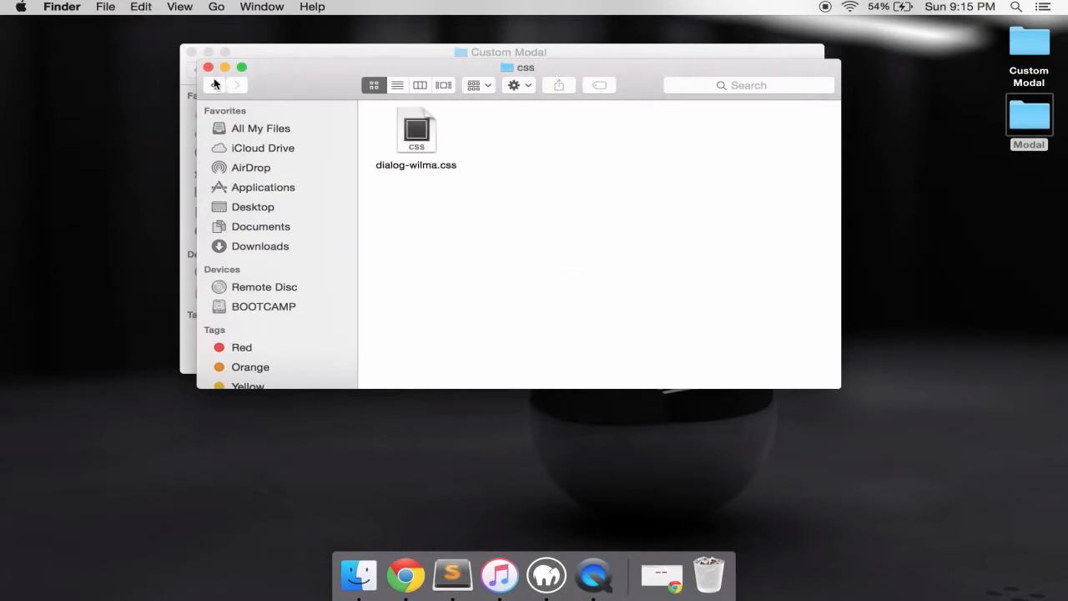
click(214, 84)
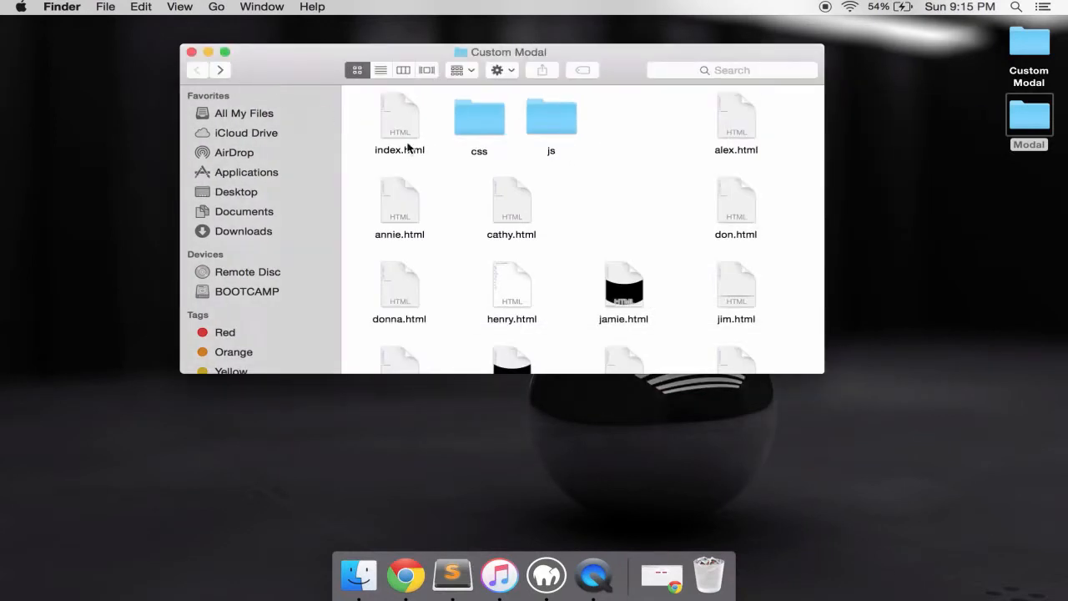
mouse_move(759, 179)
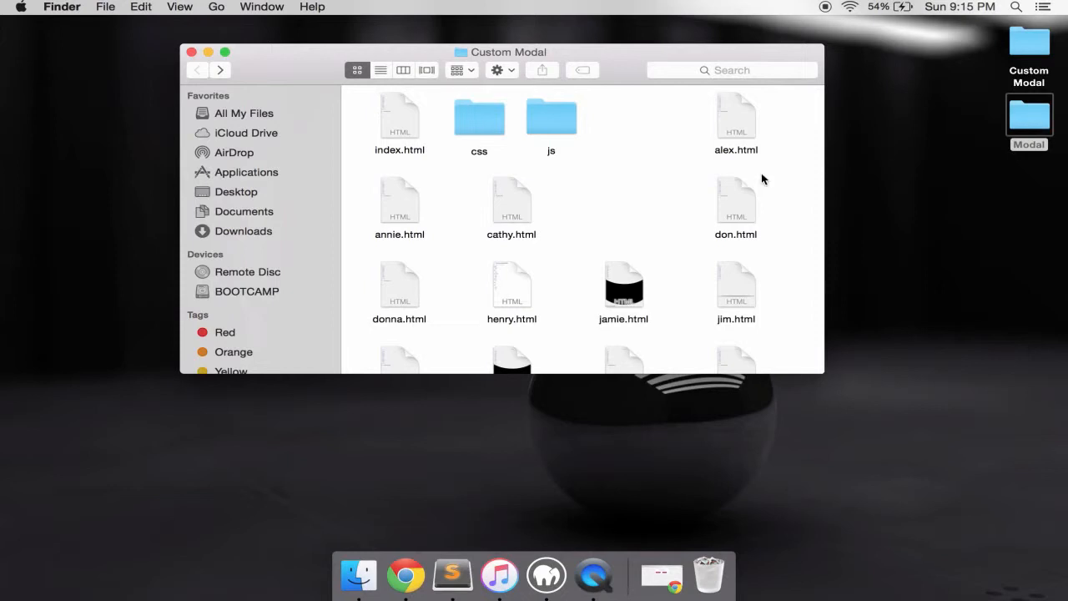
- Preview Custom Modal's wilma.html in Chrome
scroll(down, 3)
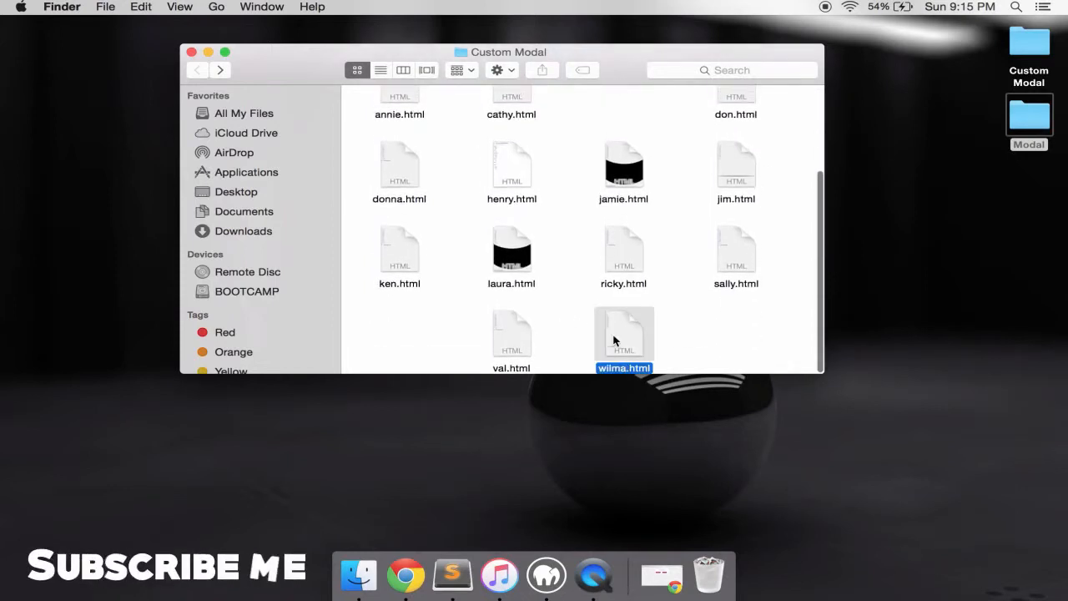
double_click(624, 334)
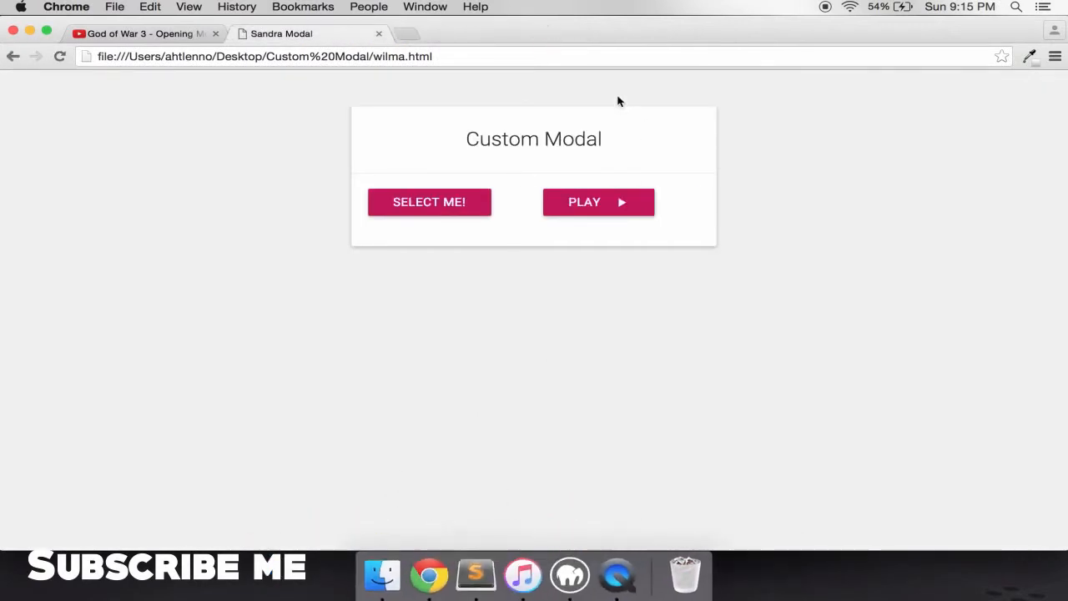
click(381, 574)
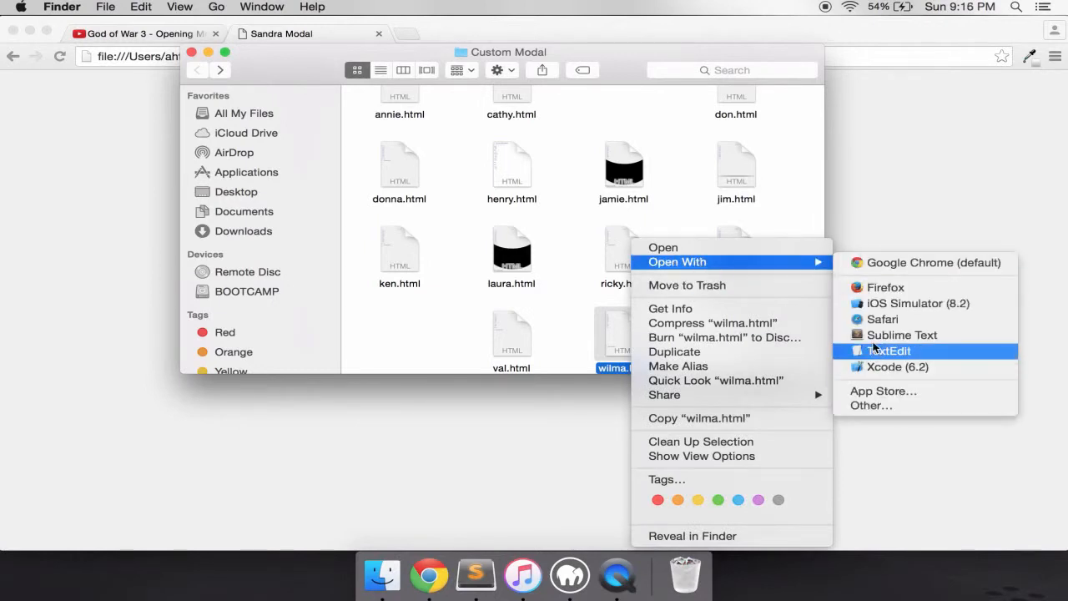
- Copy wilma.html's link and script lines into index.html's head and select its somedialog block
click(901, 334)
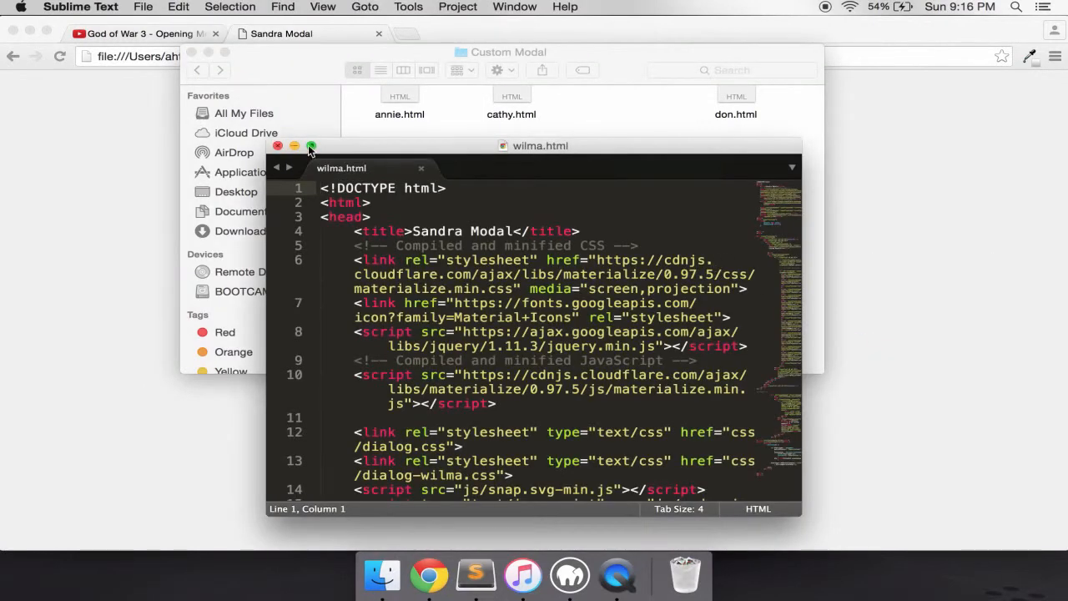
click(310, 146)
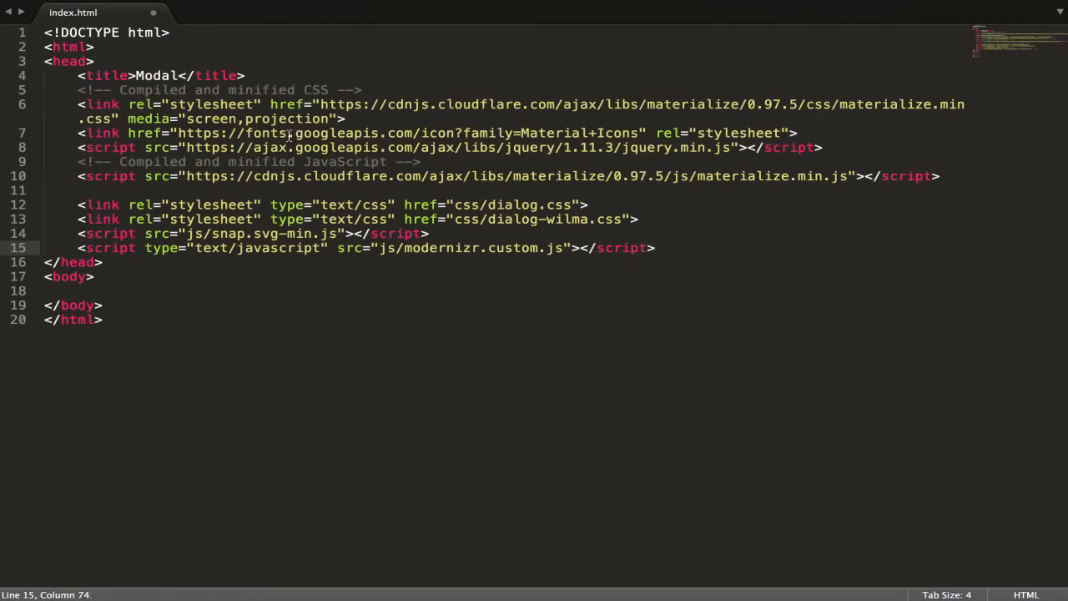
click(74, 12)
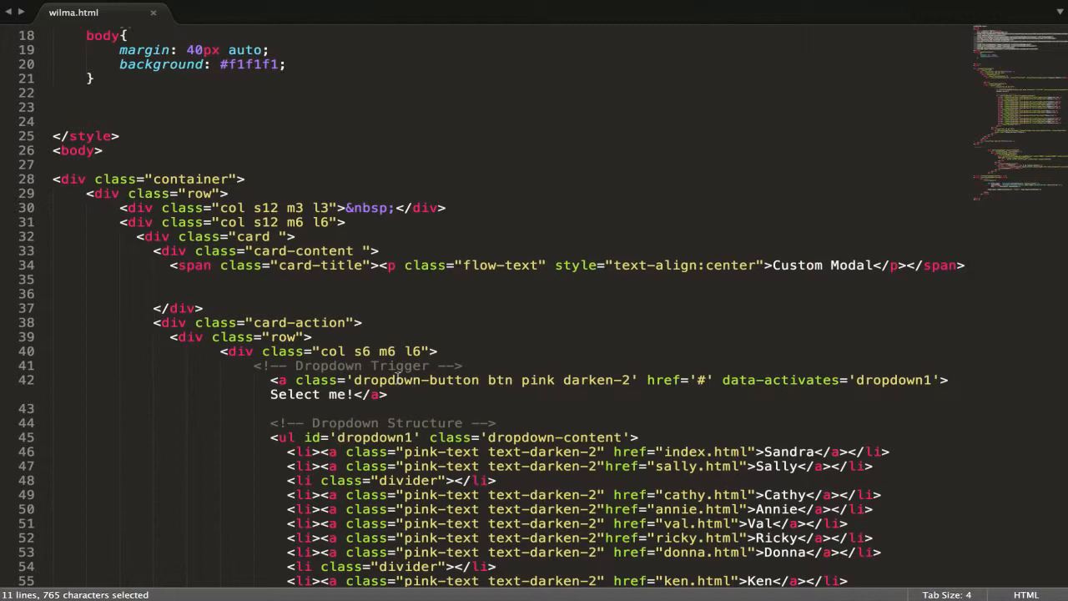
scroll(down, 3)
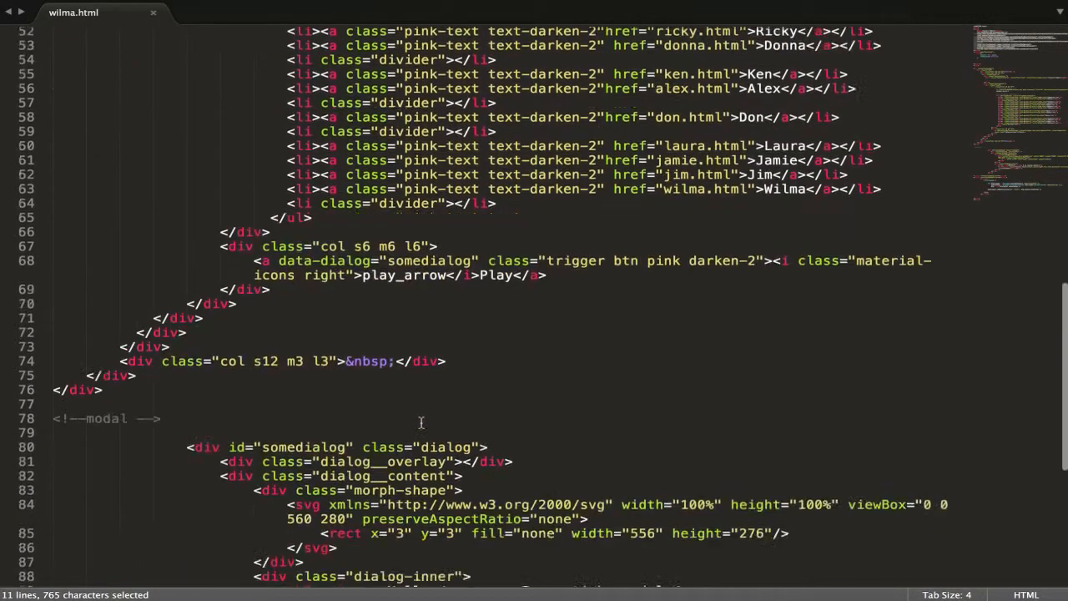
scroll(down, 3)
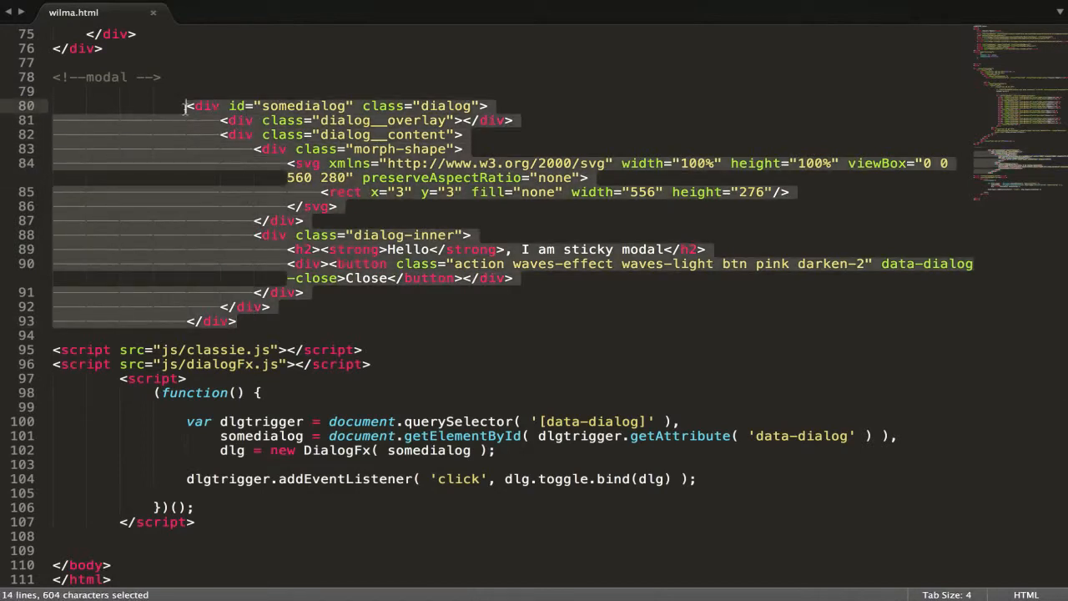
click(76, 12)
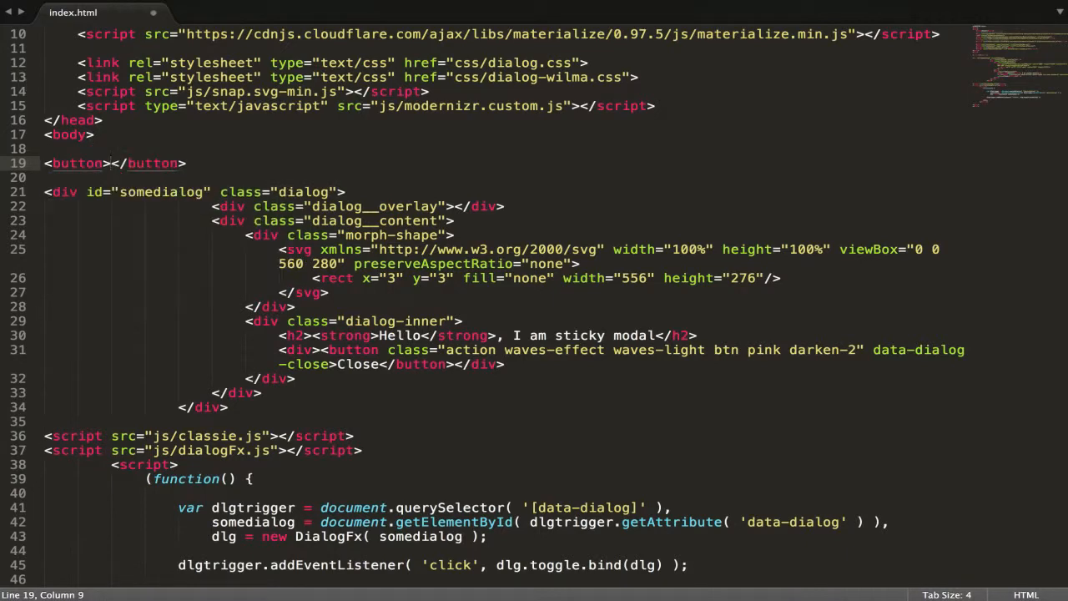
- Label the line-19 button 'click' and add data-dialog="somedialog" and class="trigger"
text(cl)
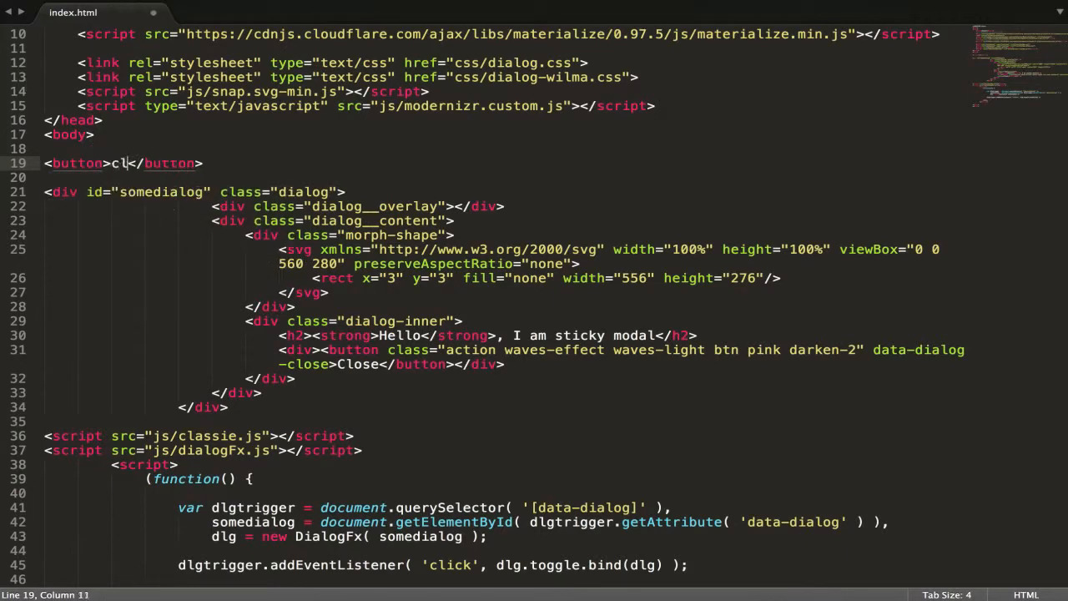
text(ick)
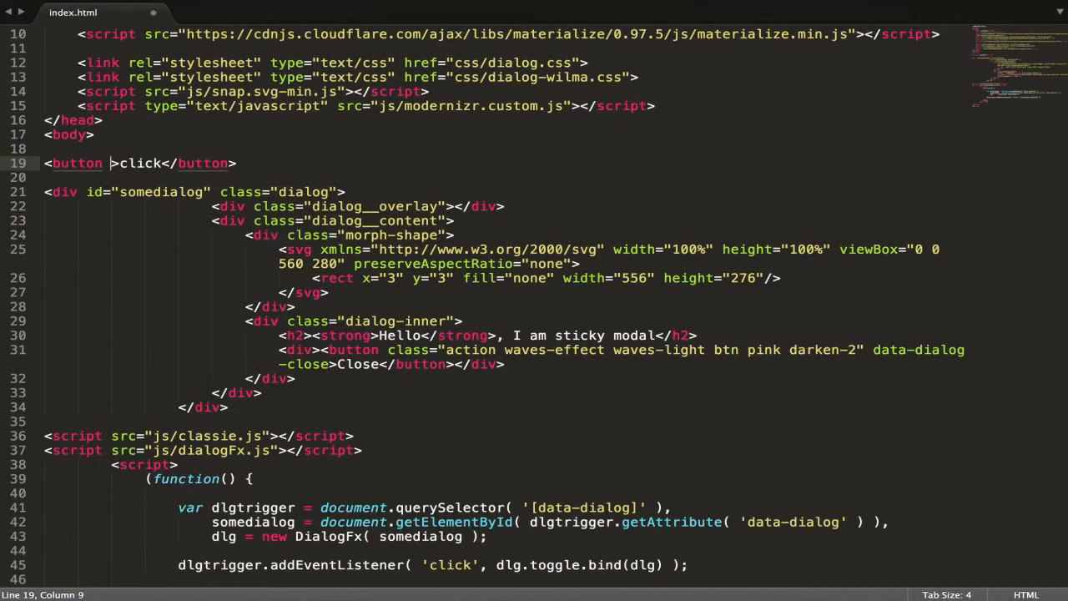
text(data-da)
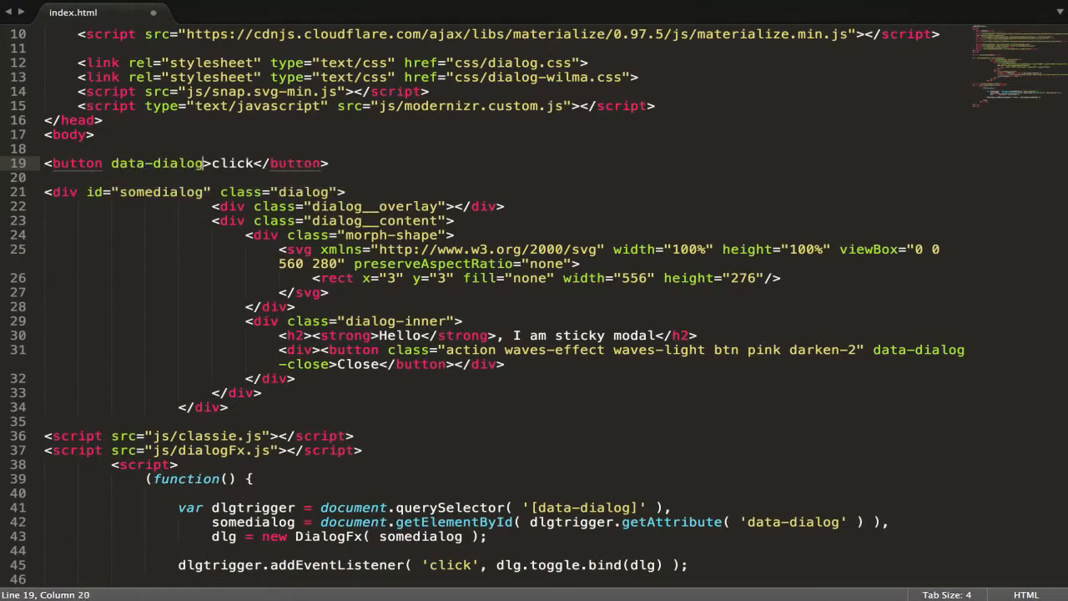
text(=")
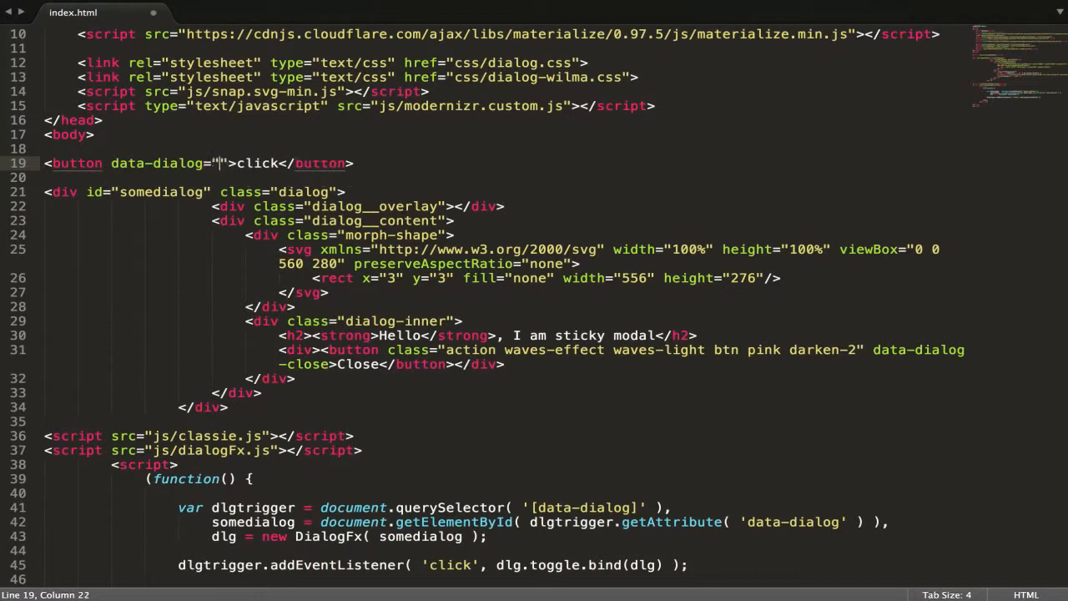
text(somedi)
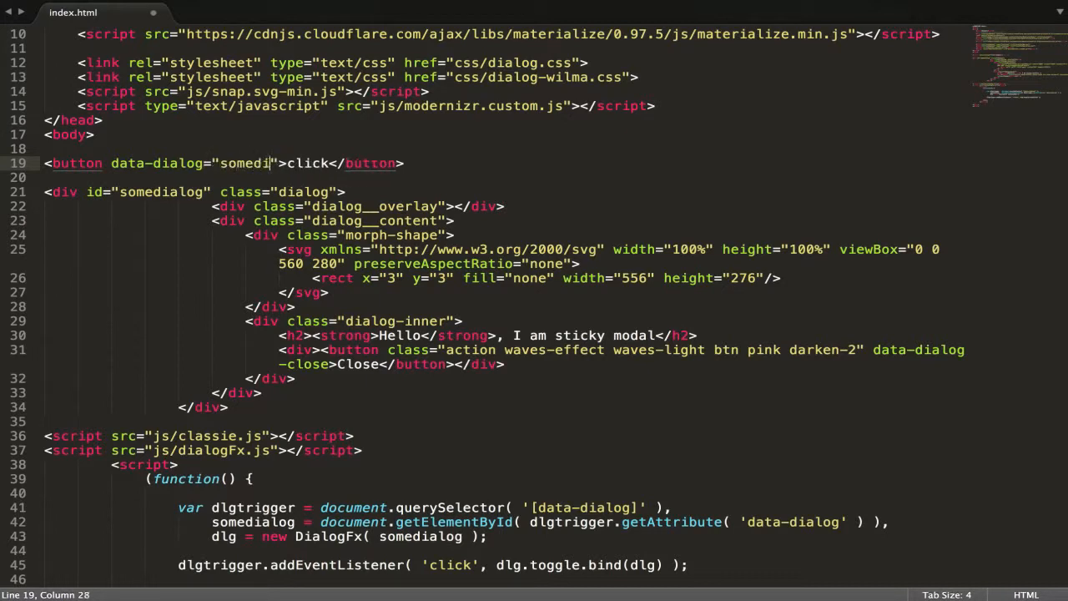
text(alog)
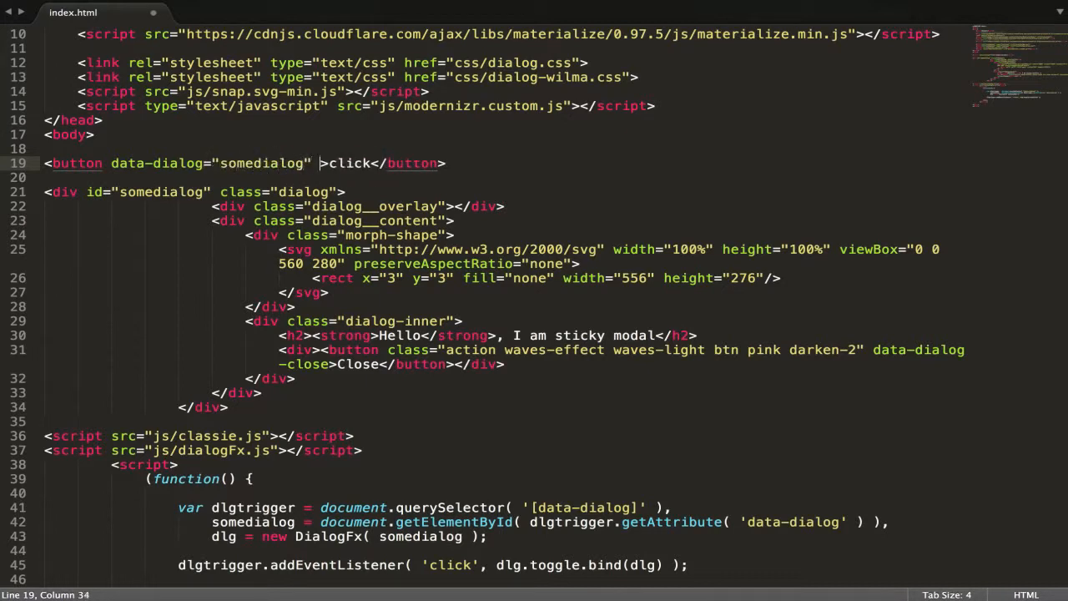
text(class="g")
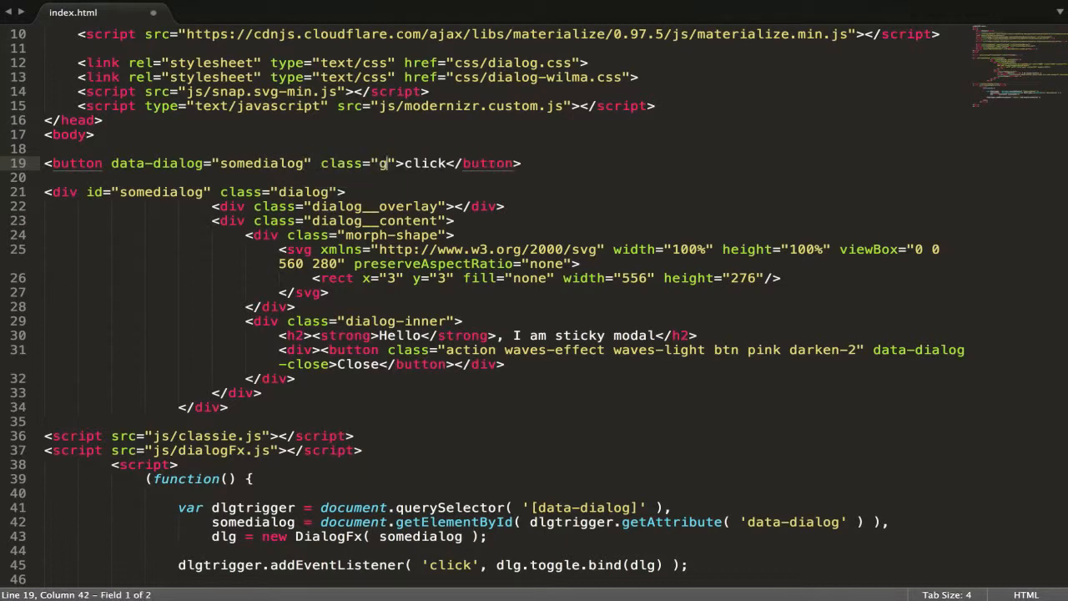
text(rigger)
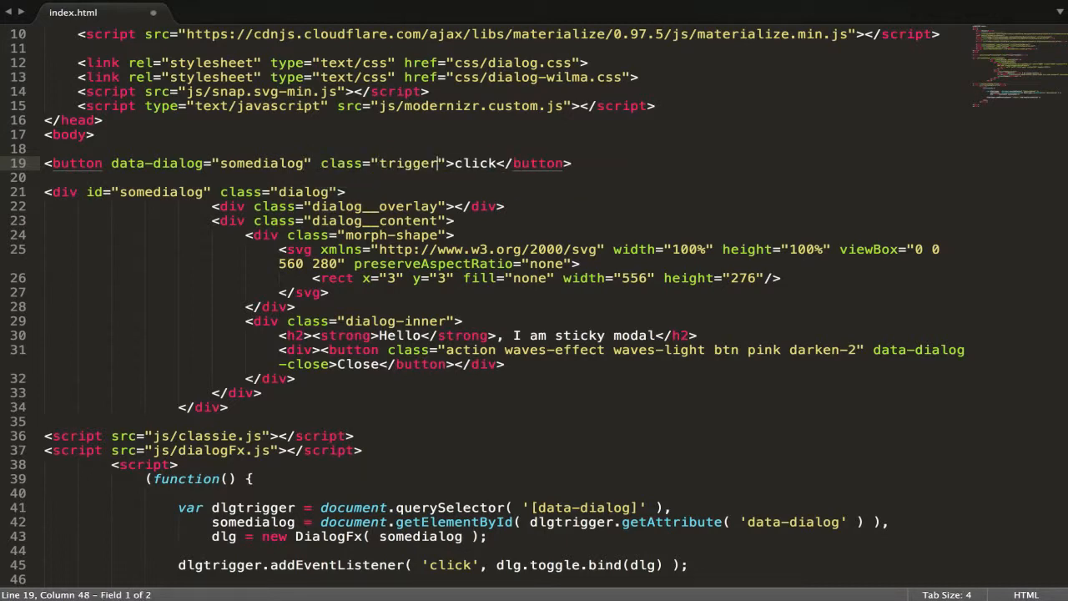
- Copy 'waves-light btn pink darken-2' from the Close button after 'trigger', then save
key(ctrl+s)
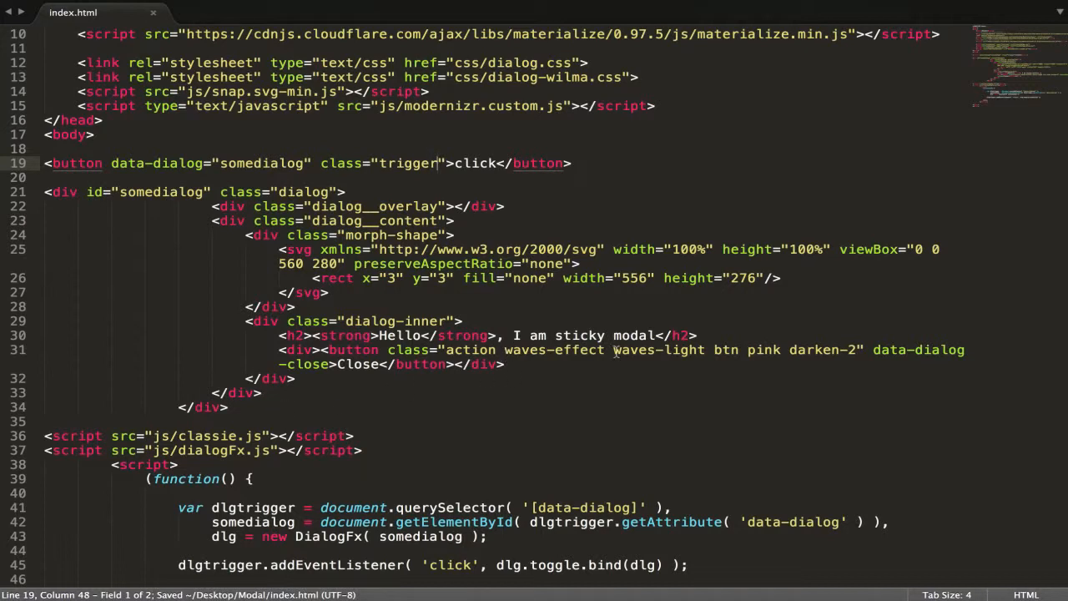
drag(609, 349, 843, 349)
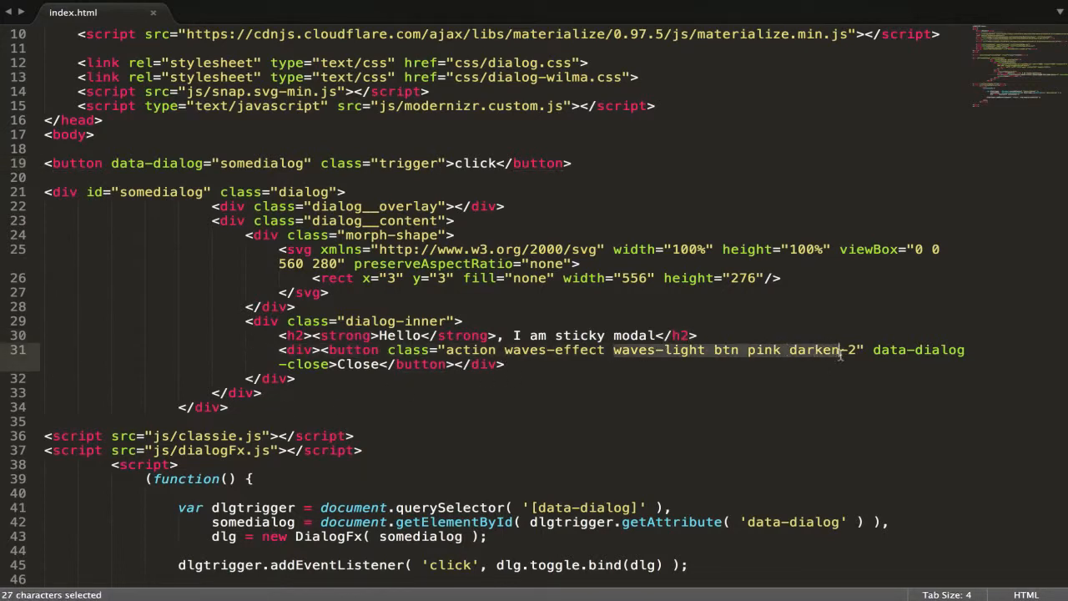
key(ctrl+c)
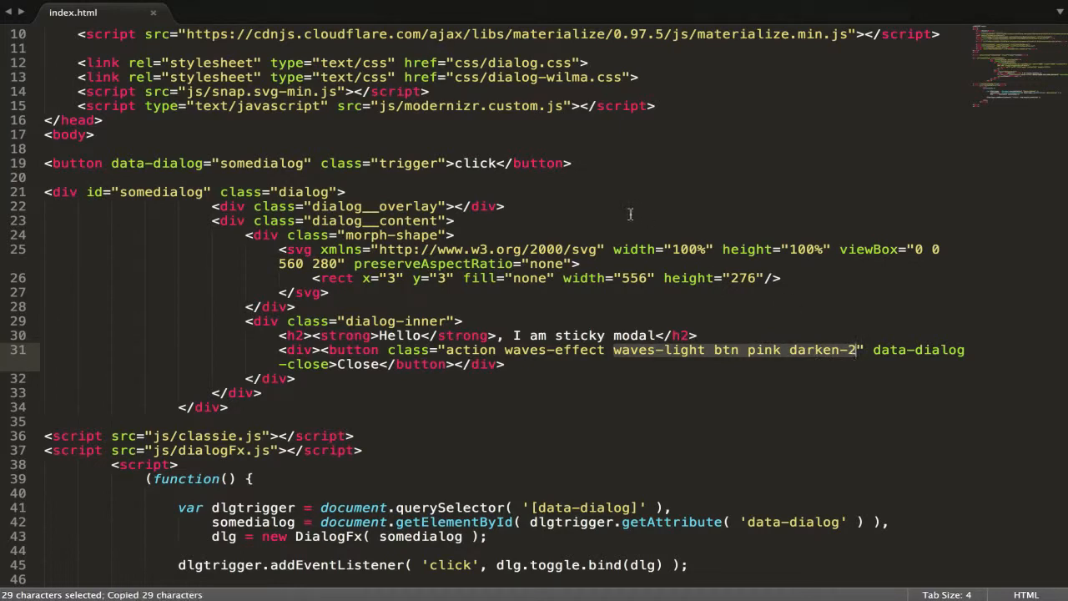
click(445, 163)
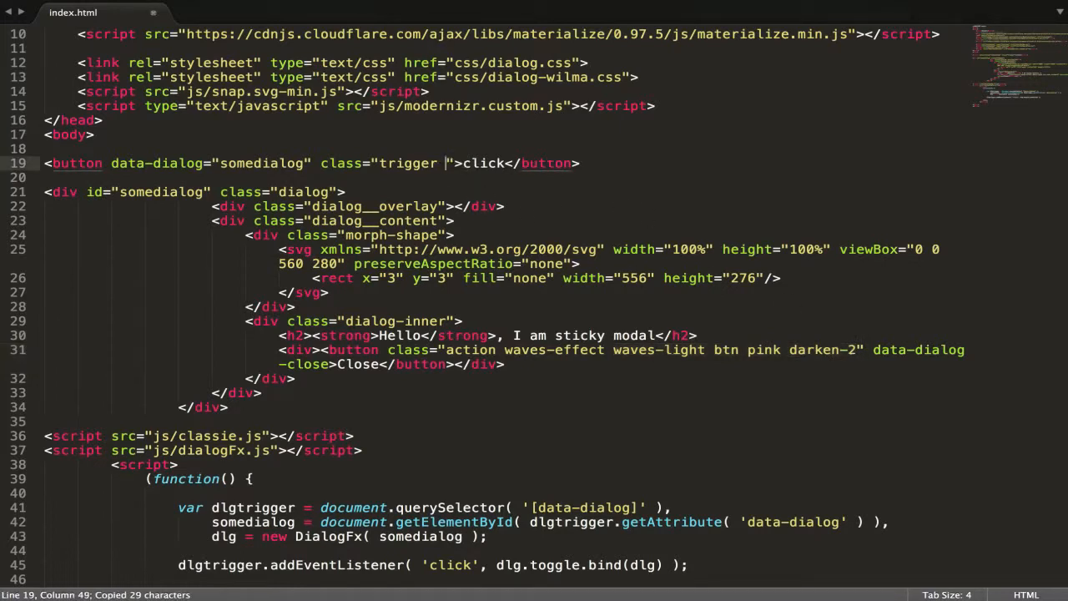
text(waves-light btn pink darken-2)
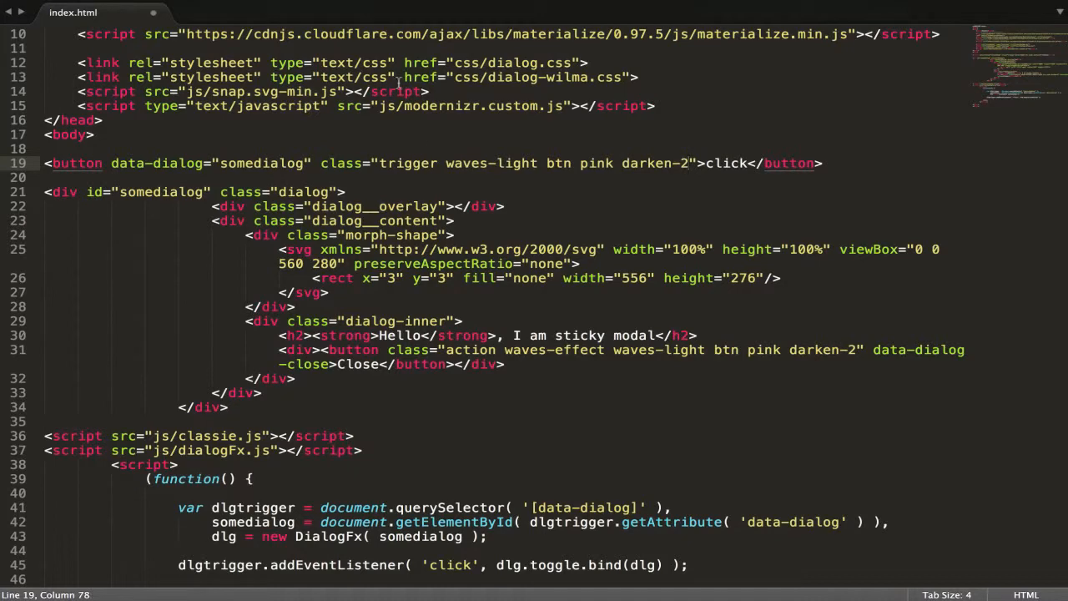
click(74, 11)
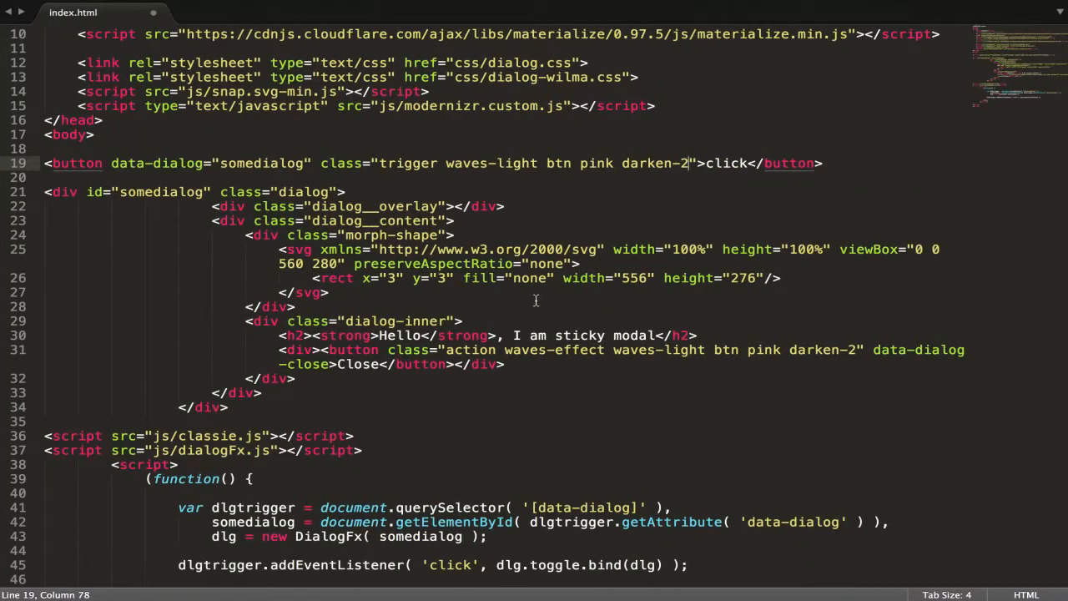
key(ctrl+s)
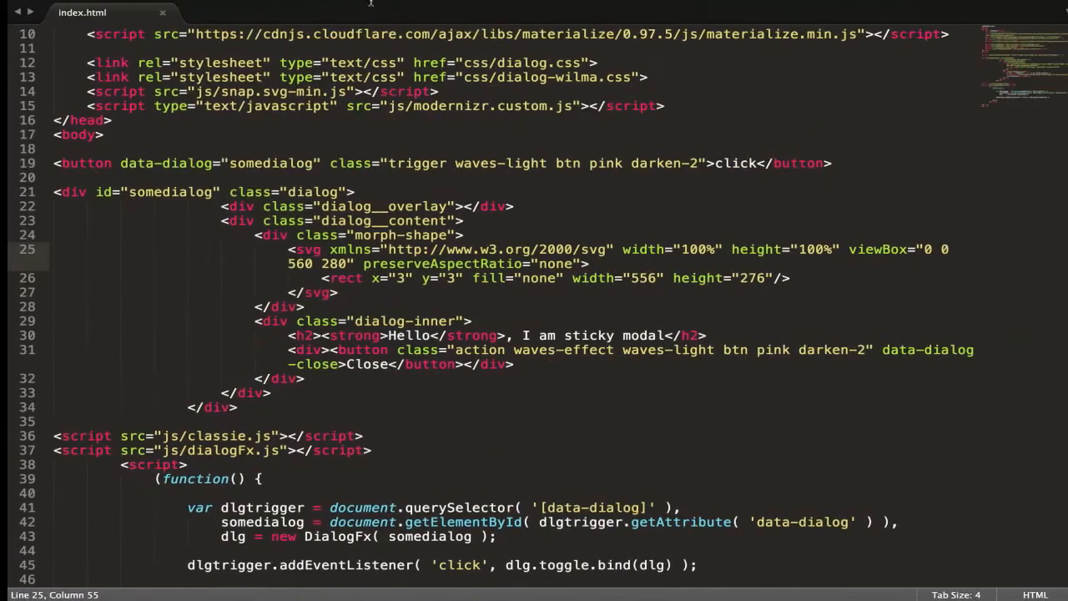
- Build index.html with the Chrome build system to preview it in Chrome
click(407, 6)
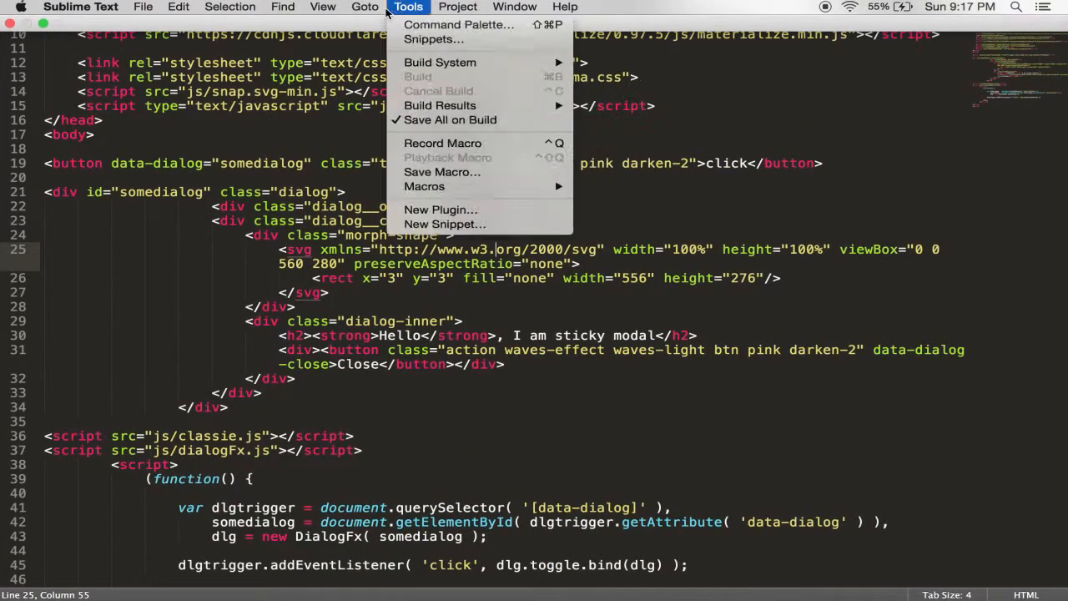
mouse_move(440, 105)
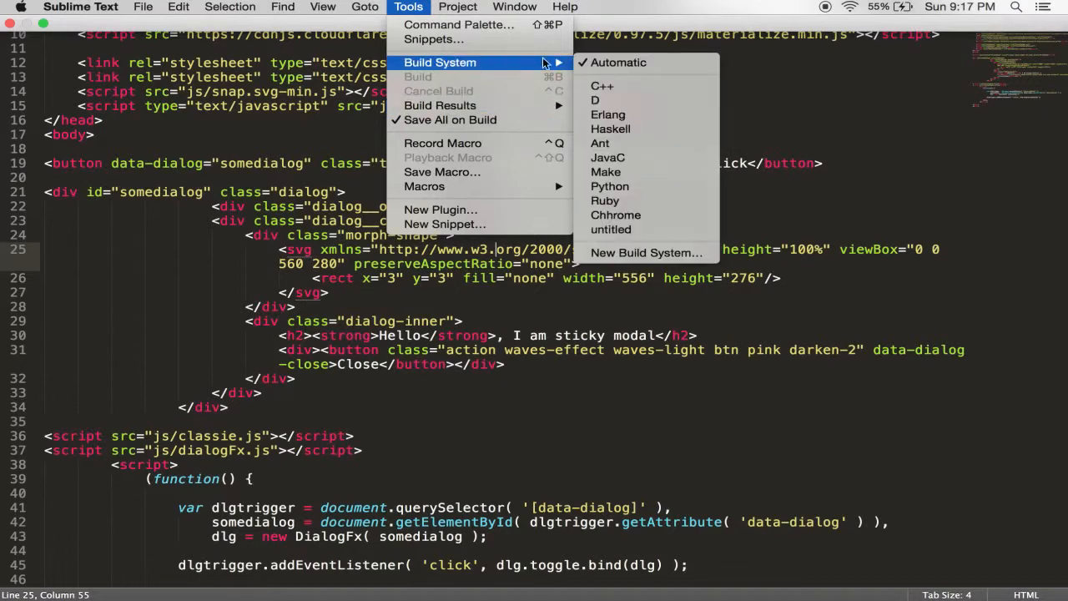
click(667, 217)
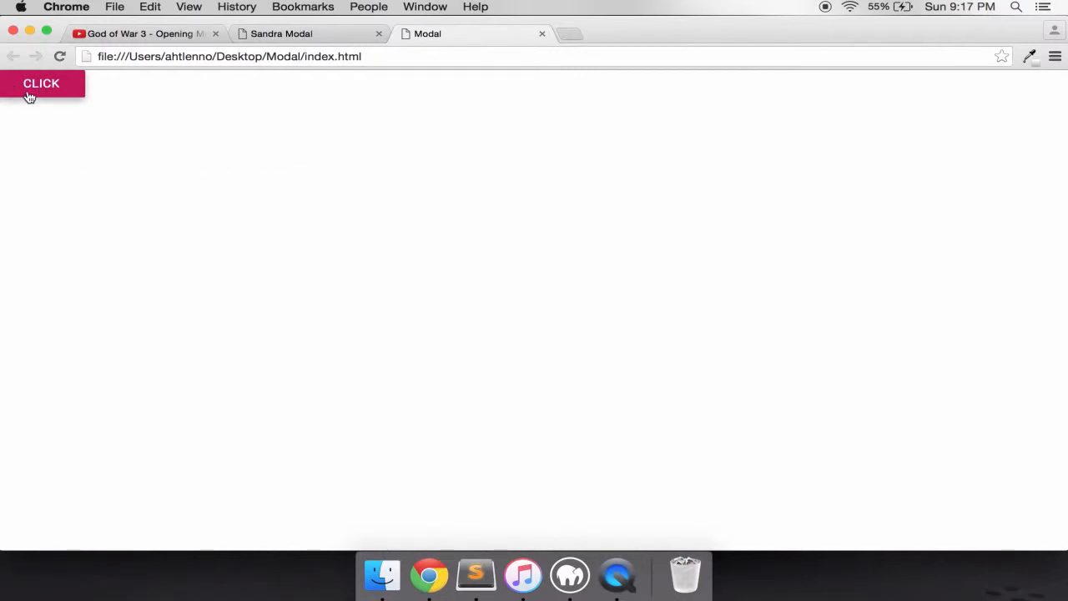
mouse_move(35, 95)
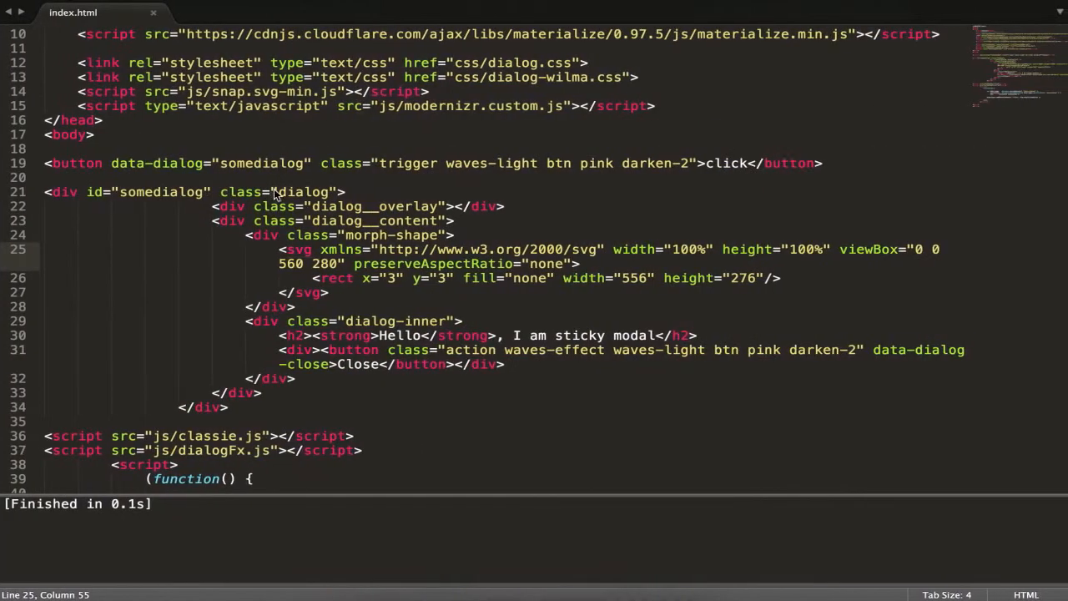
- Scroll through the dialog markup in index.html, then switch to the Modal page in Chrome
scroll(down, 3)
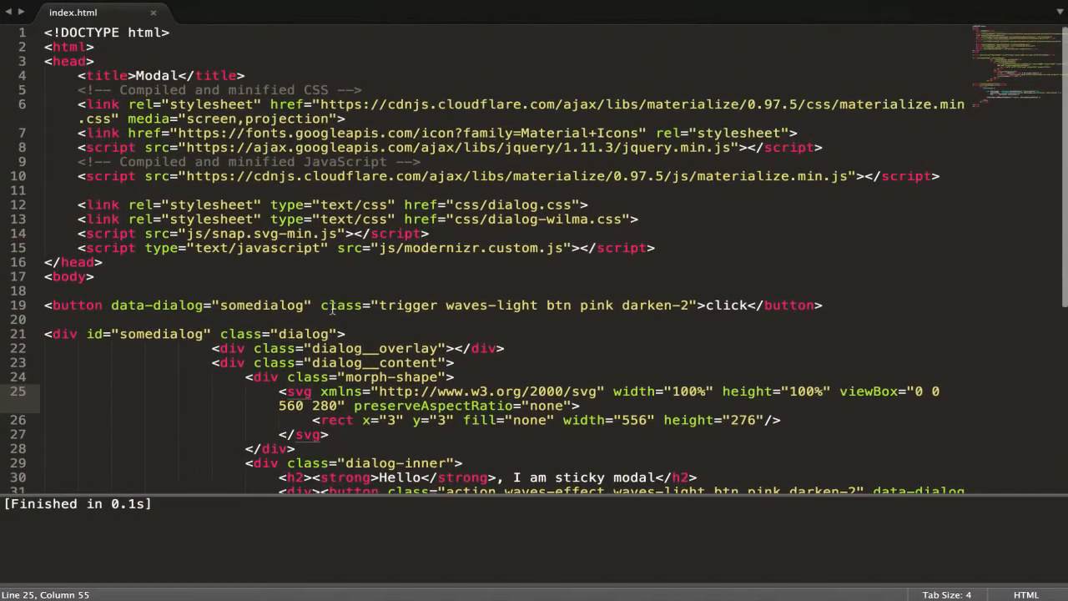
scroll(down, 3)
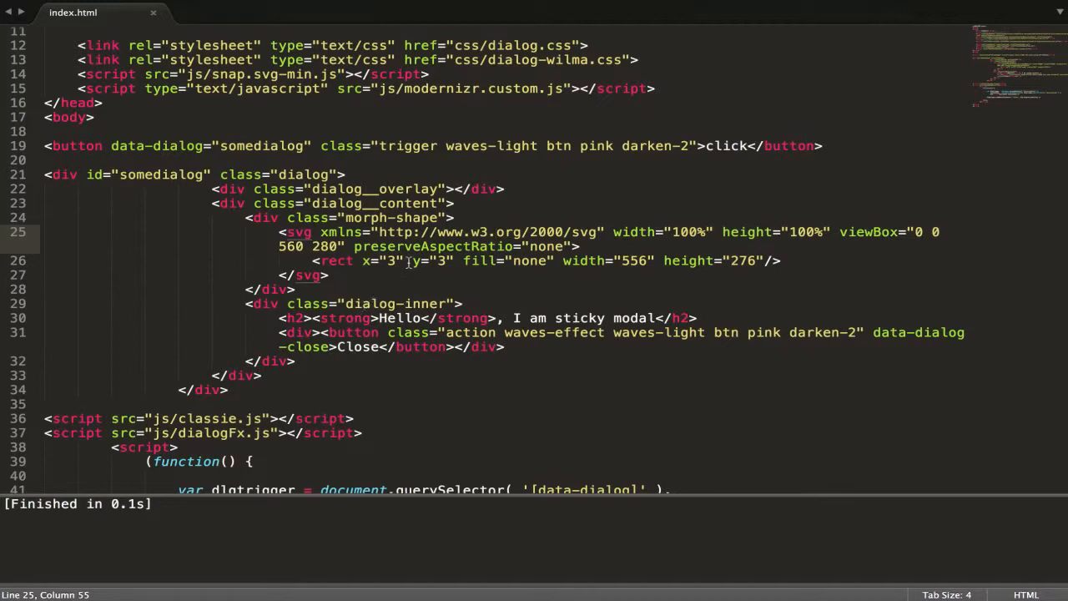
mouse_move(558, 277)
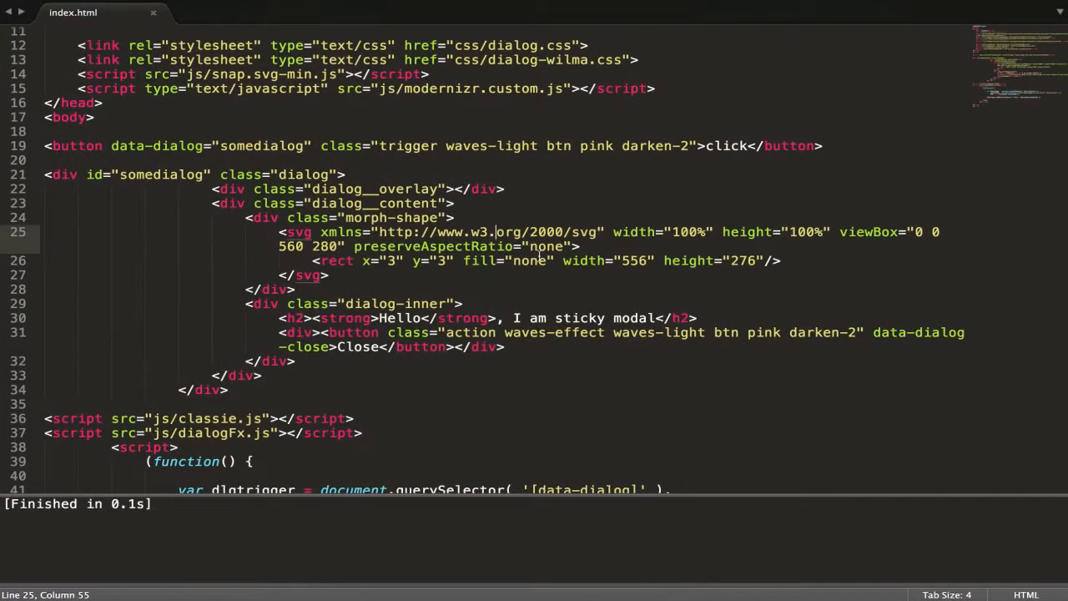
click(73, 12)
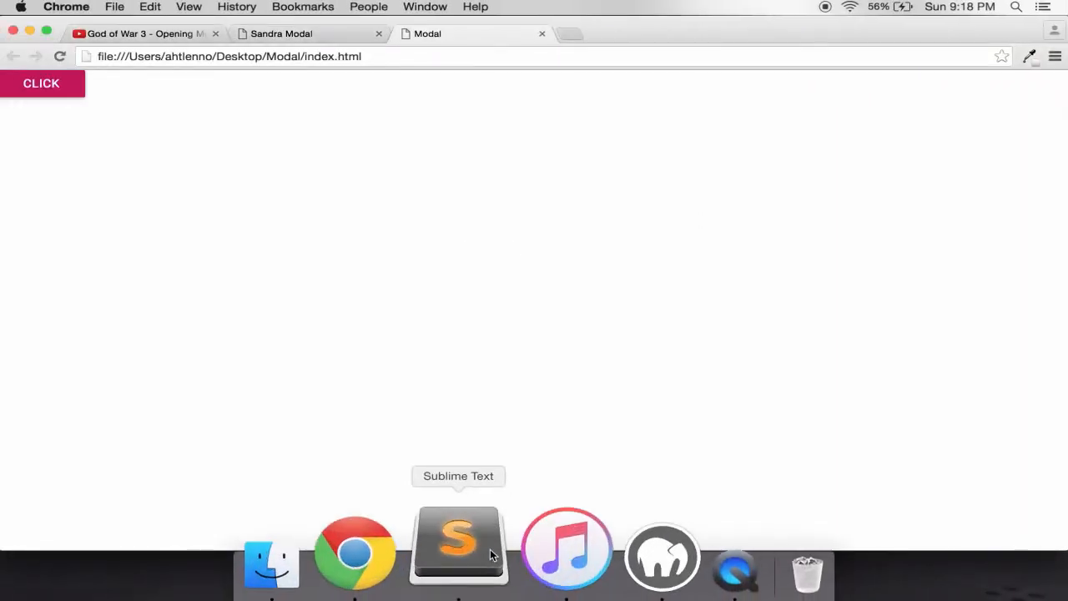
click(271, 555)
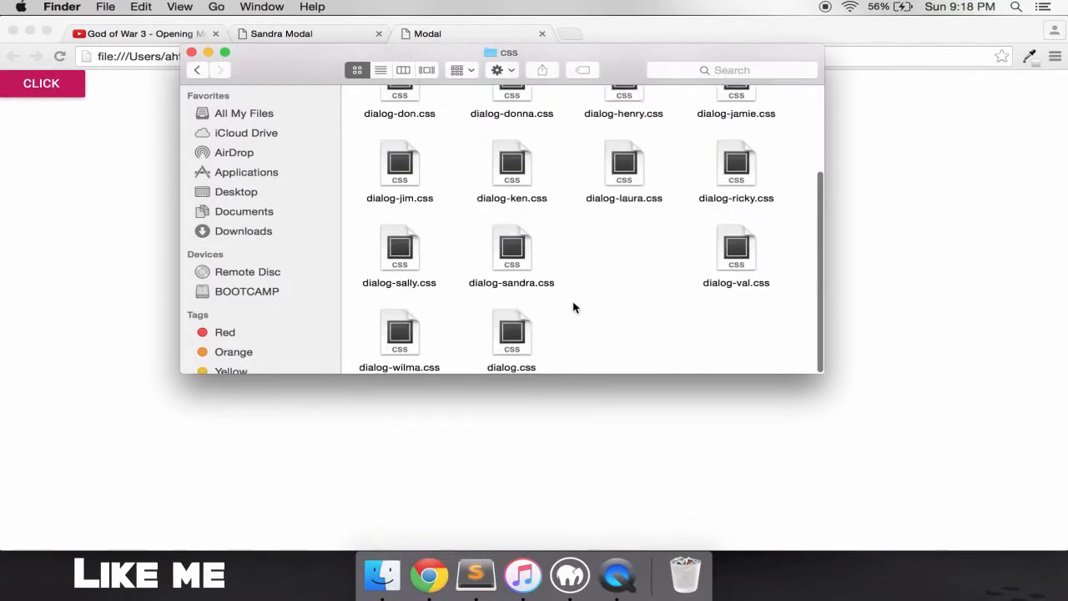
click(511, 330)
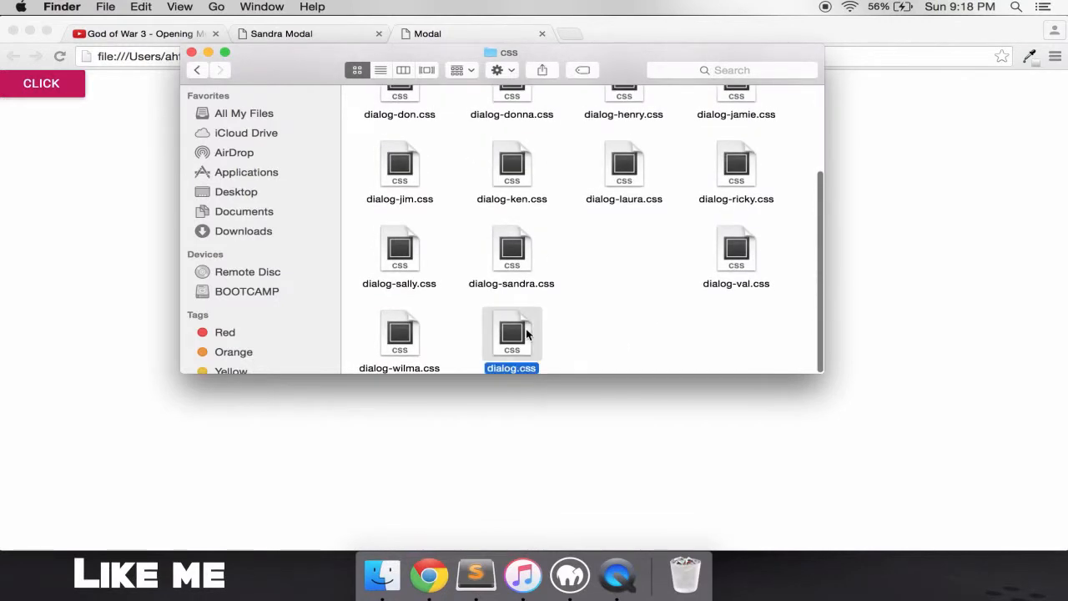
mouse_move(606, 421)
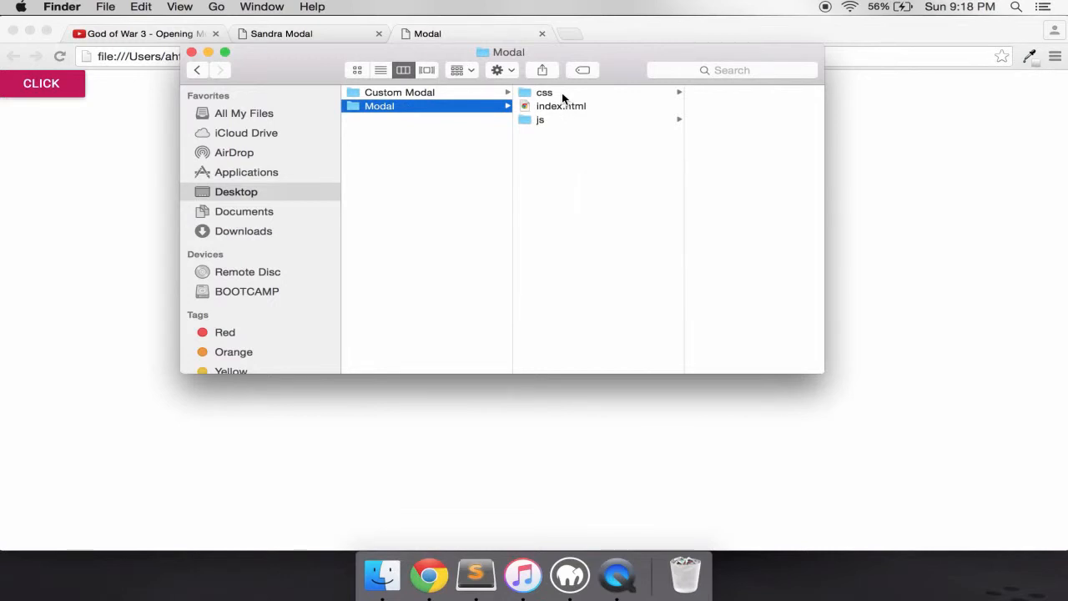
right_click(734, 250)
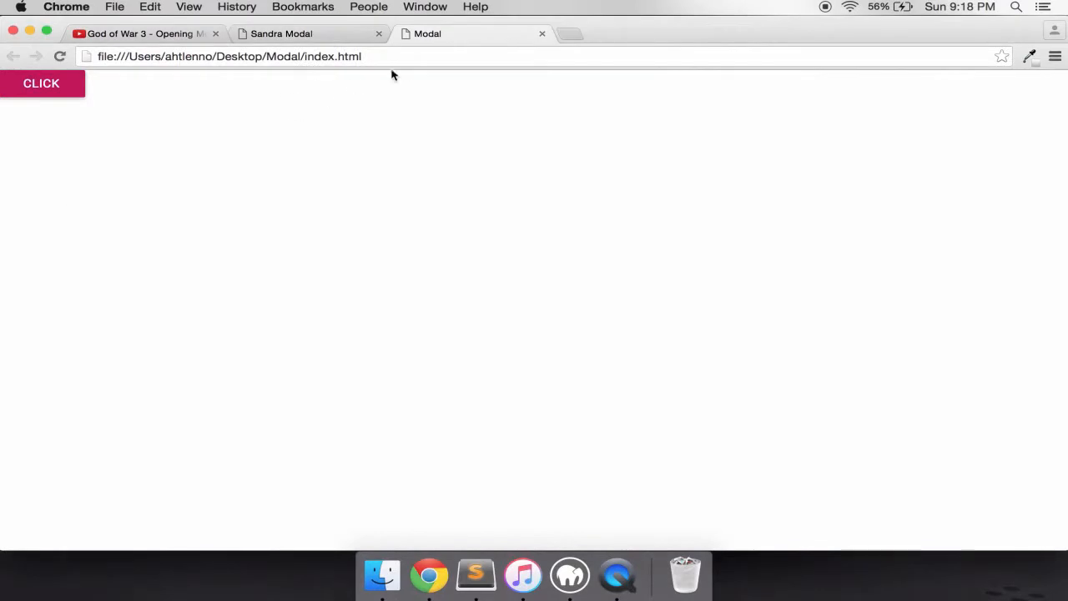
click(41, 83)
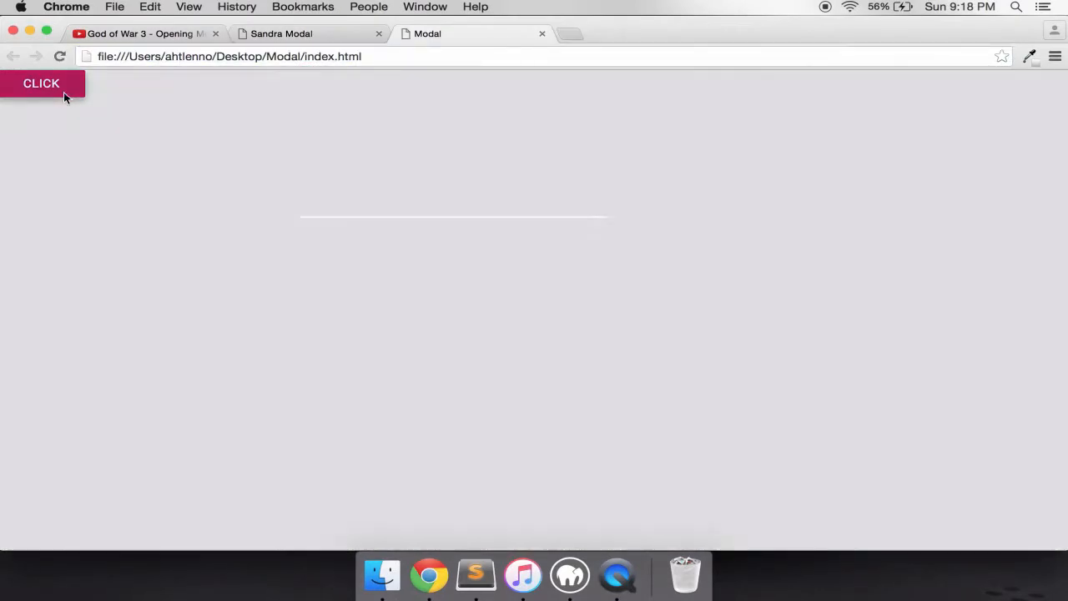
click(42, 83)
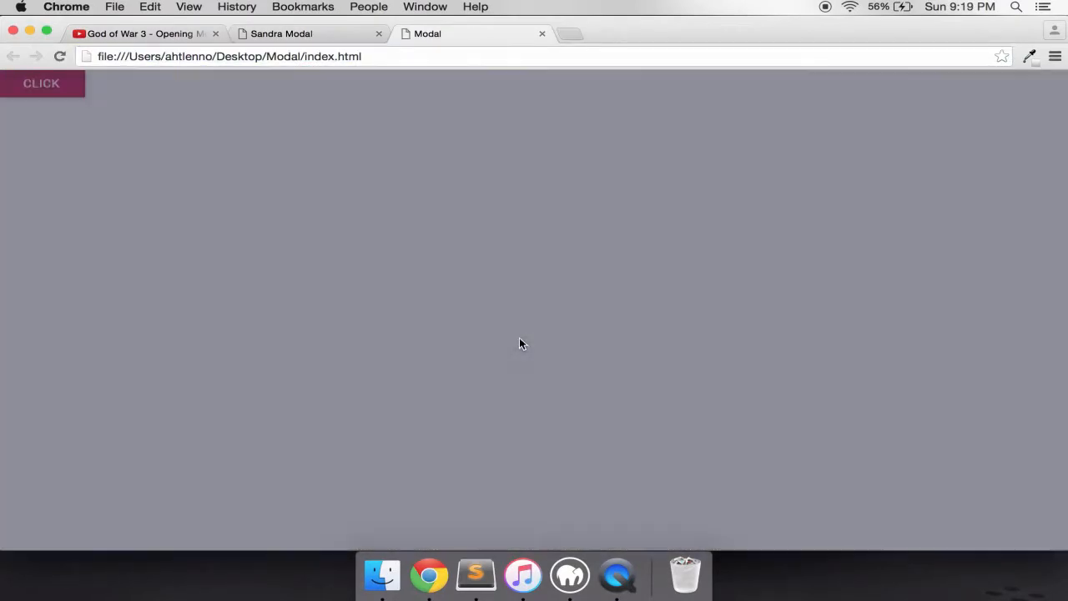
click(41, 83)
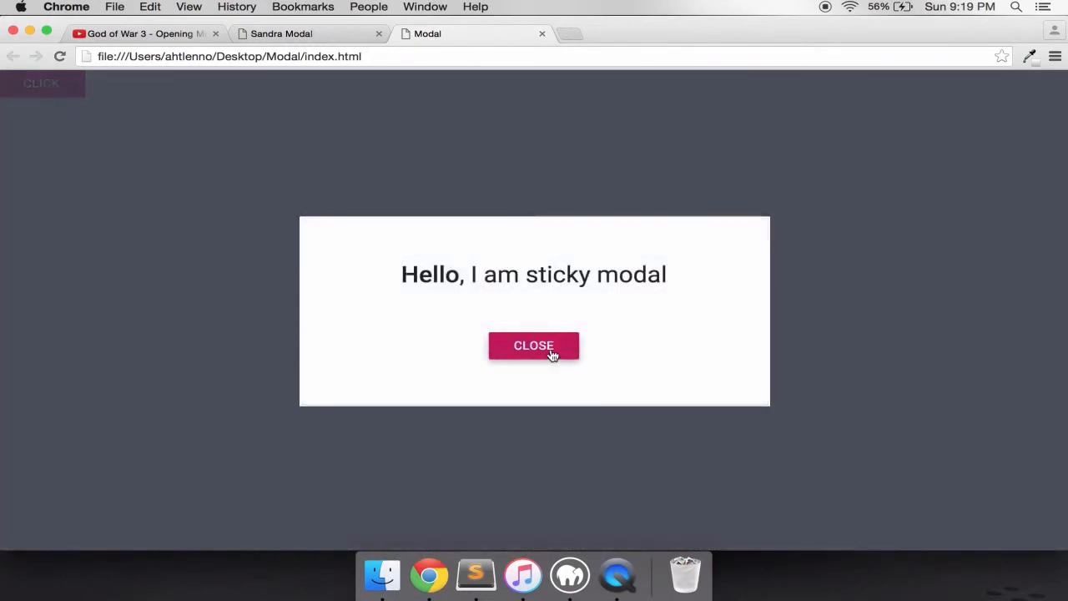
click(533, 344)
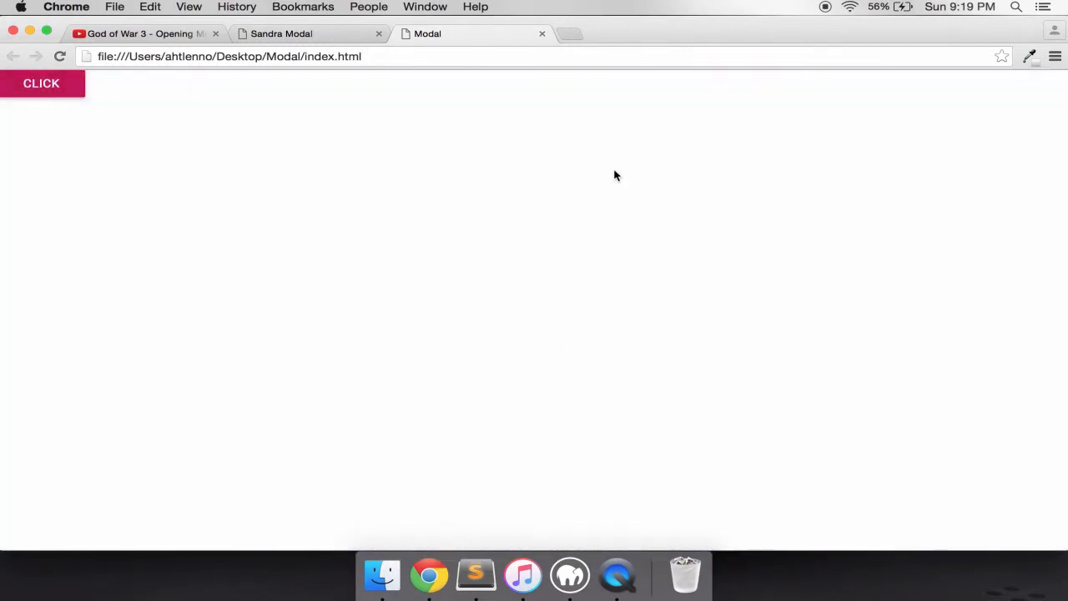